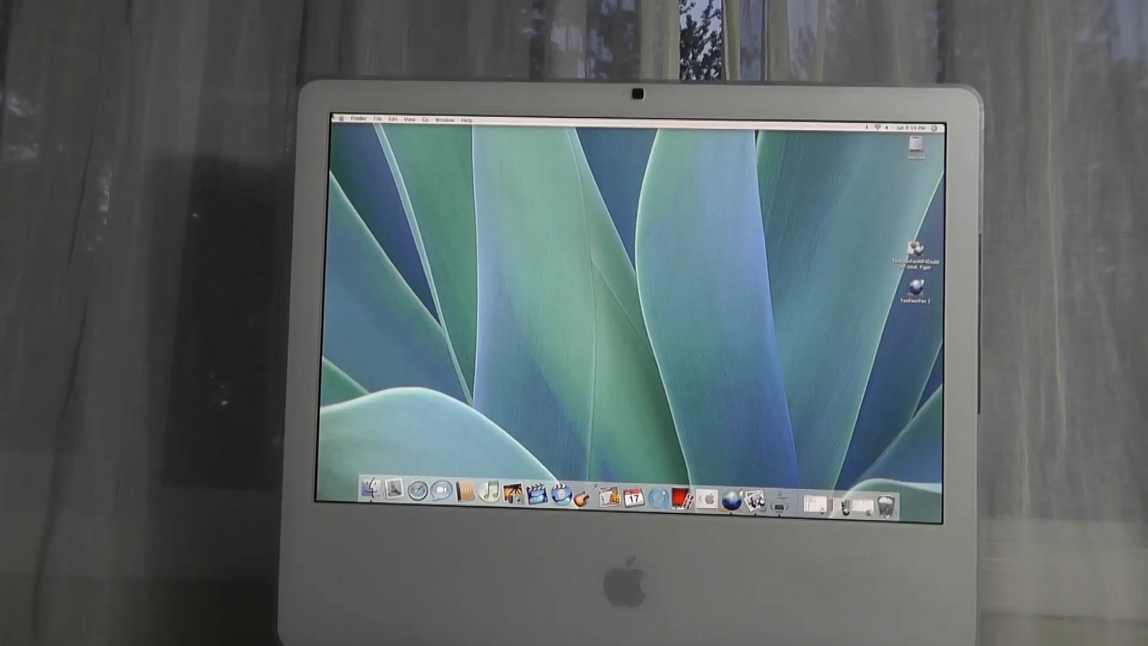
Step: Open About This Mac from the Apple menu to view the 10.4.11, Core 2 Duo and 3 GB specs
left_click(342, 118)
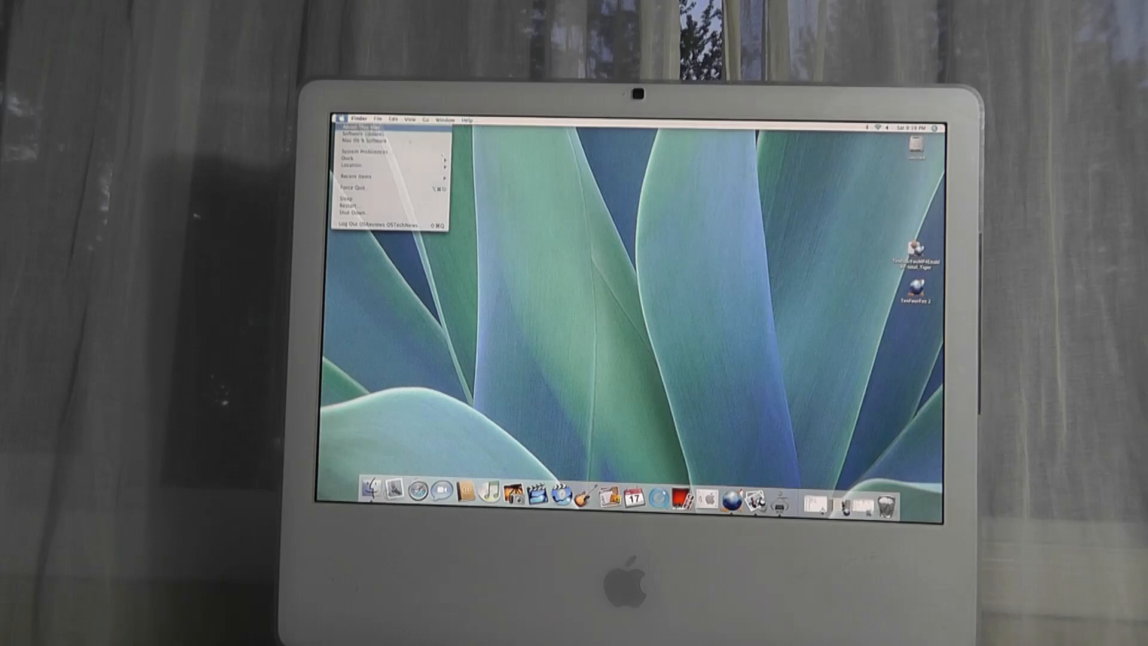
left_click(355, 126)
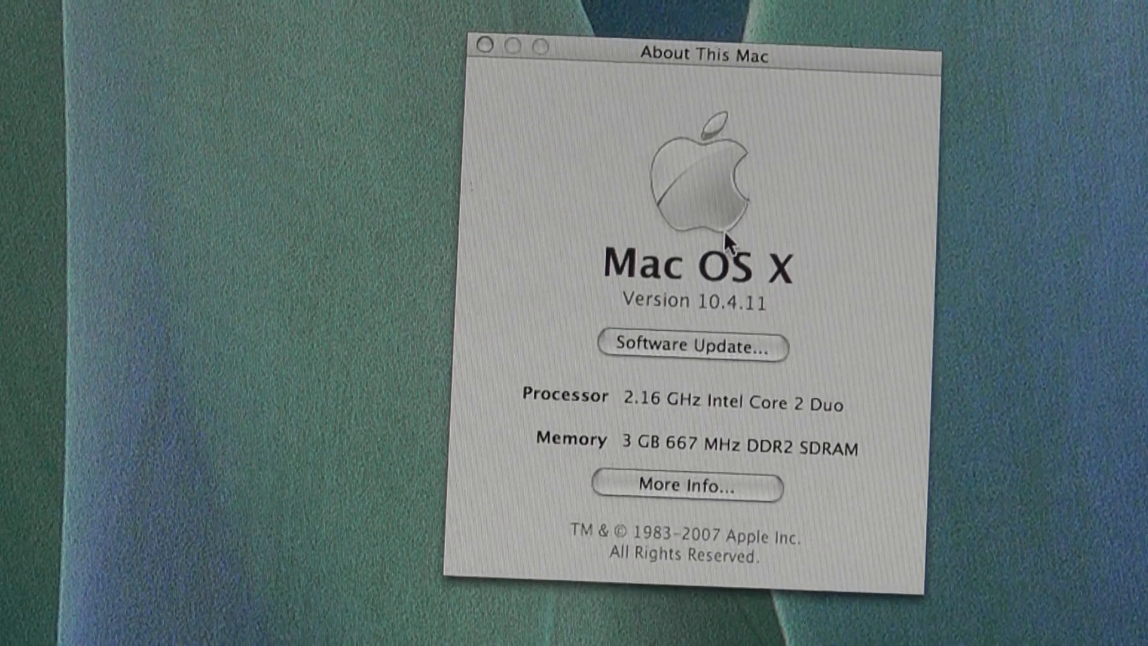
mouse_move(558, 211)
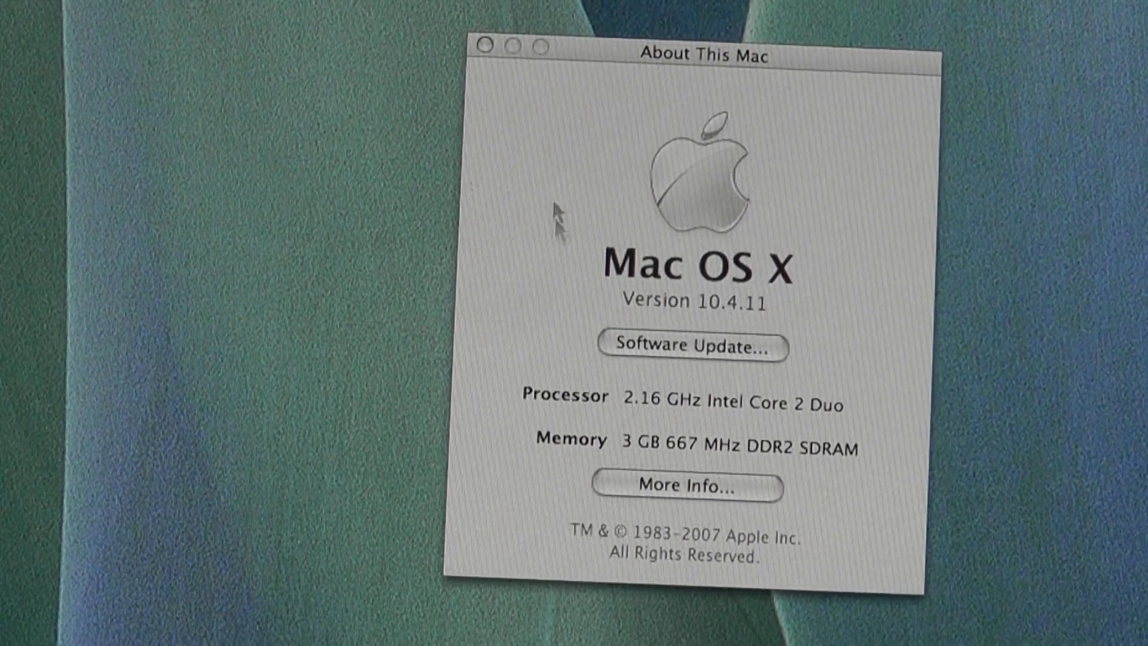
mouse_move(699, 336)
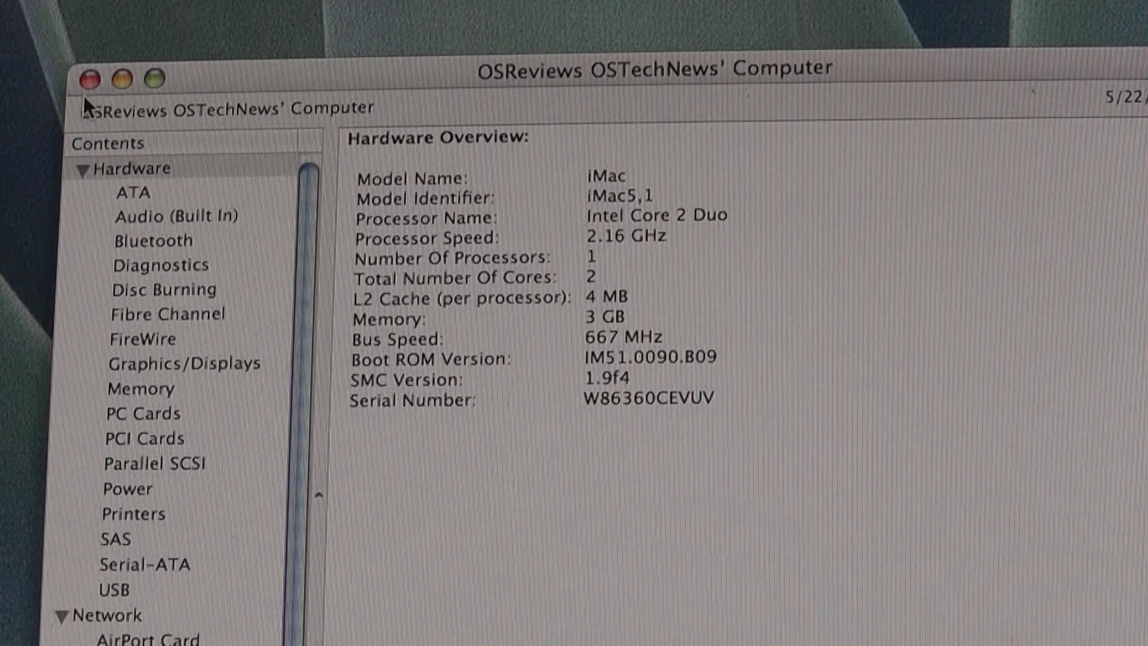
Step: Close the System Profiler hardware report and open System Preferences
left_click(93, 78)
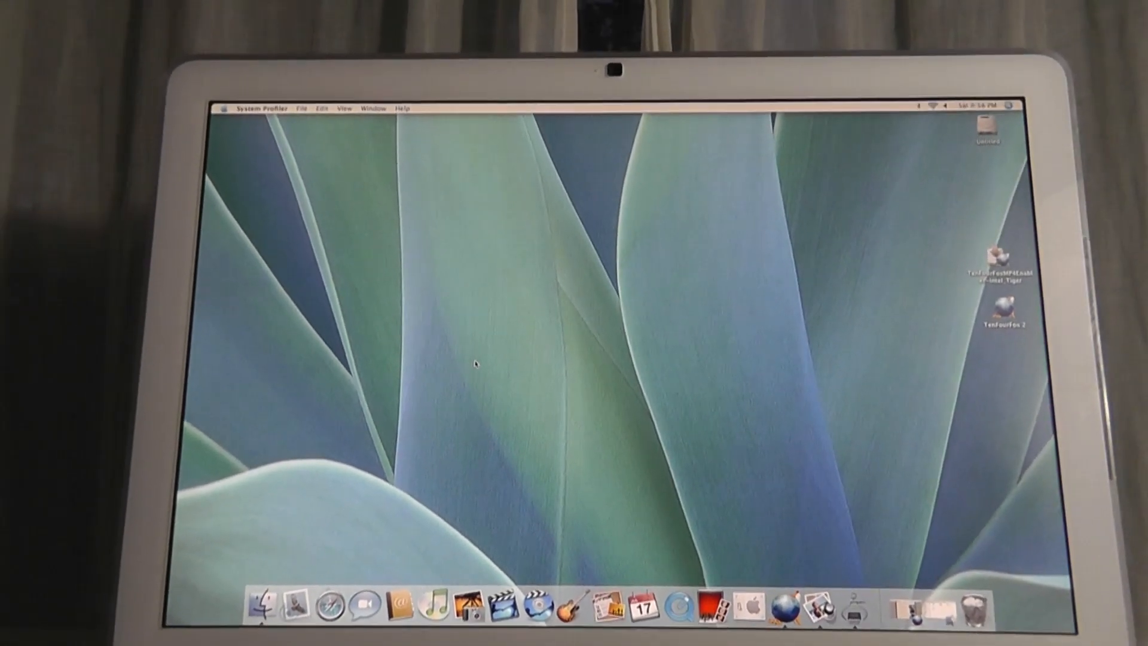
left_click(135, 30)
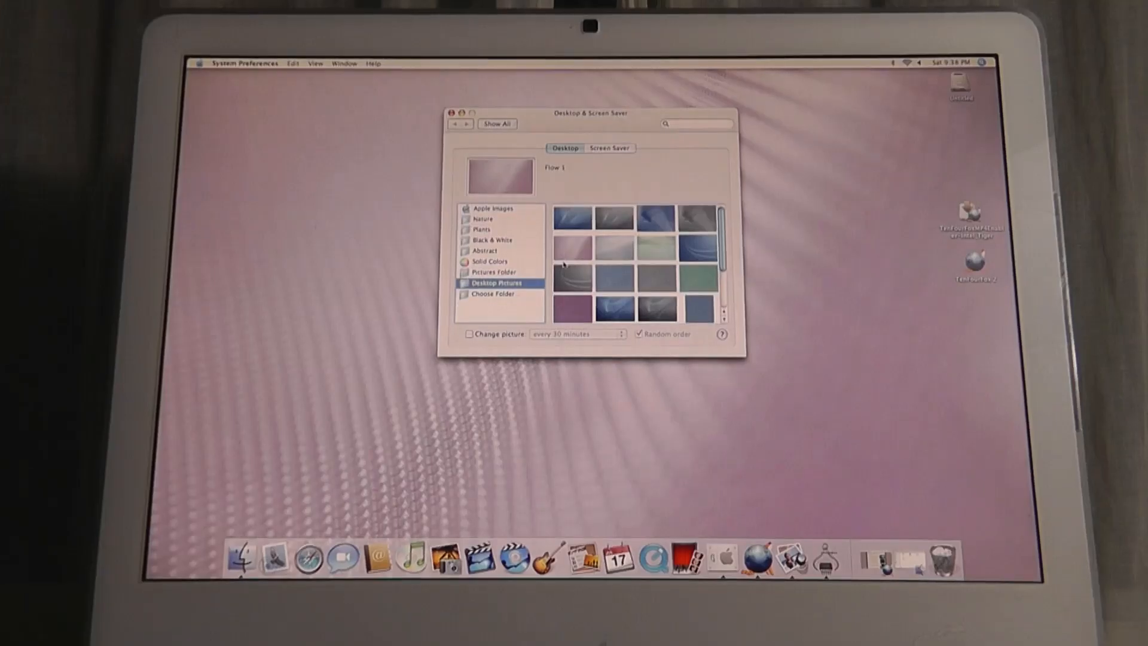
Step: Try Aqua Blue, Aqua Graphite, Classic Aqua Blue and Flow 1 as the desktop picture
left_click(573, 214)
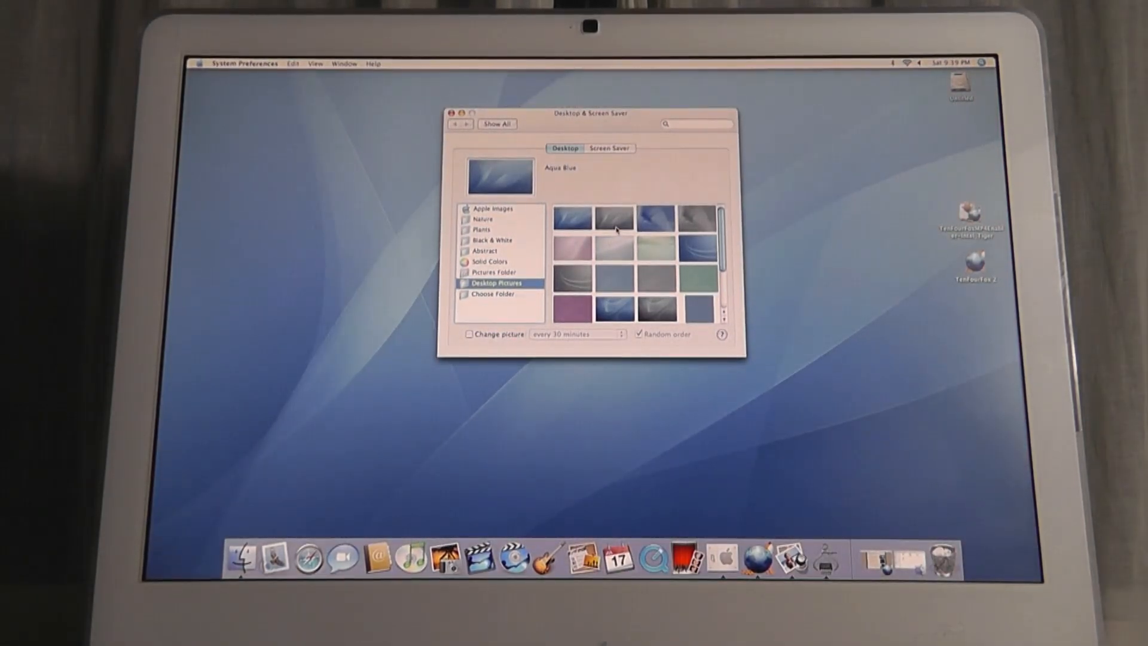
left_click(616, 238)
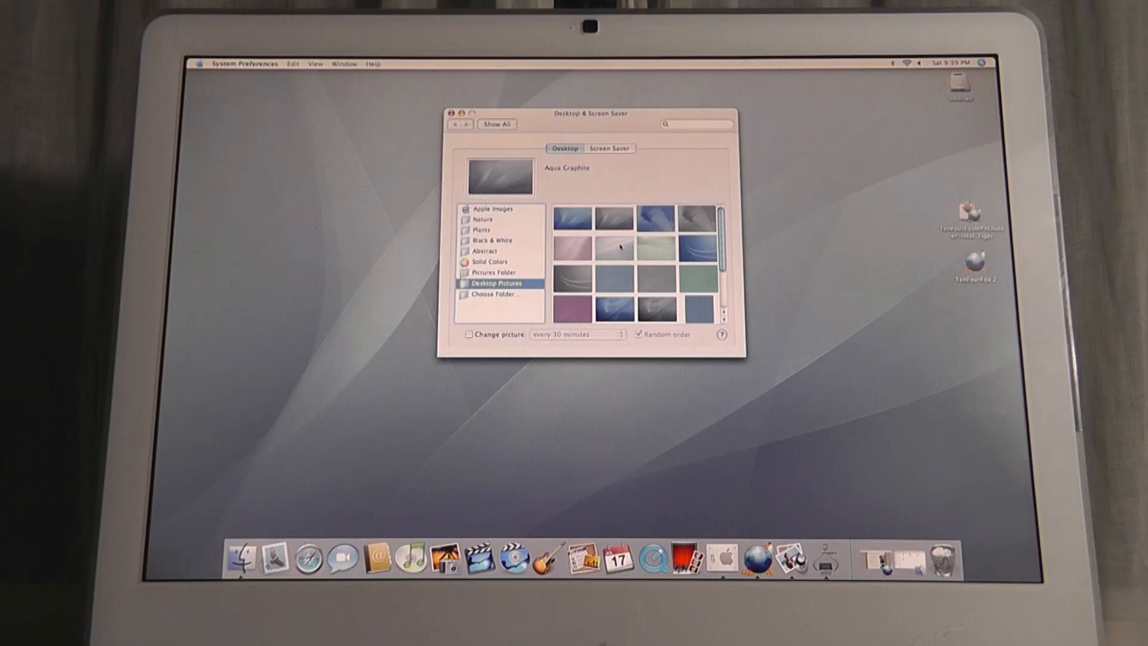
left_click(652, 213)
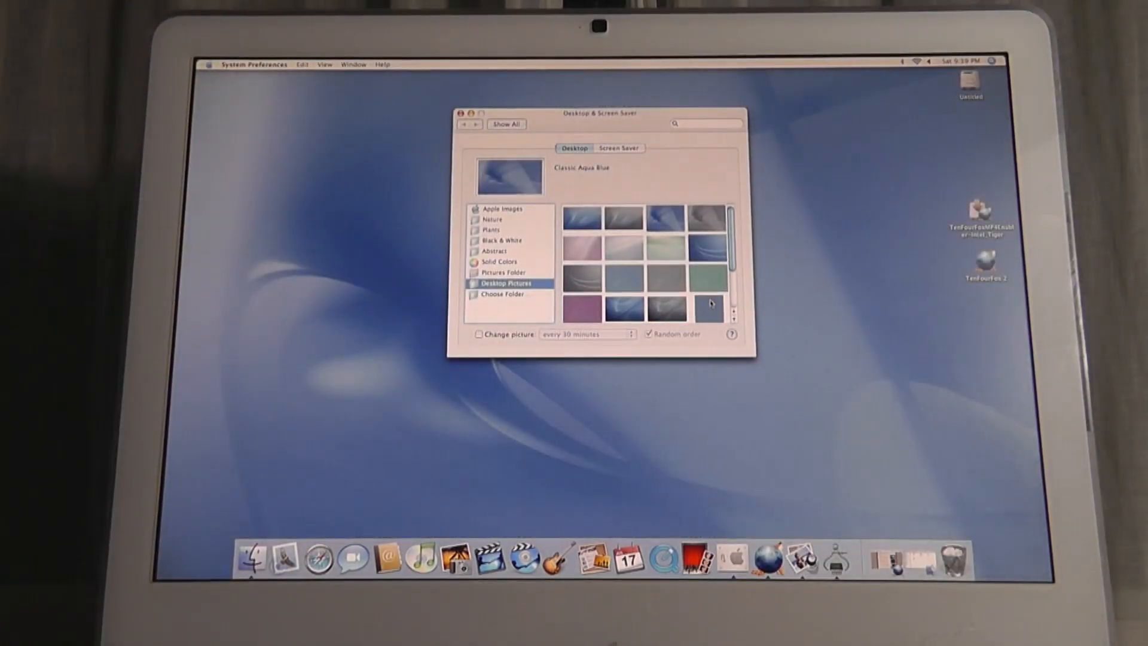
left_click(581, 218)
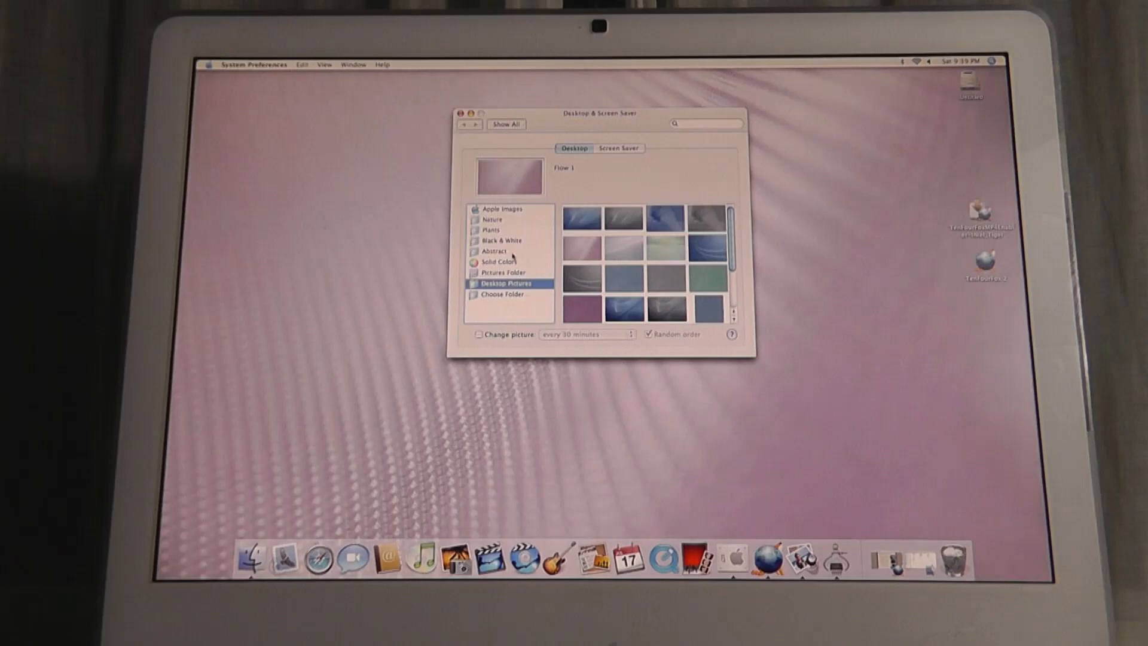
Step: Move the preferences window aside, set Abstract 4, then try pictures from the Plants set
left_click(492, 250)
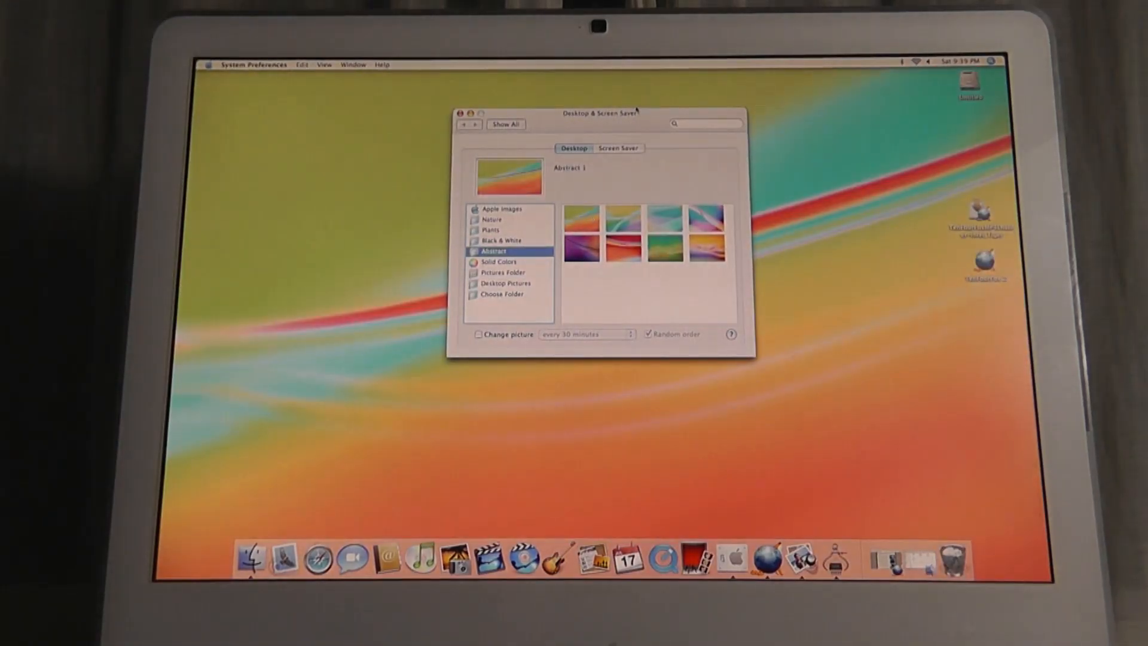
left_click_drag(597, 113, 333, 92)
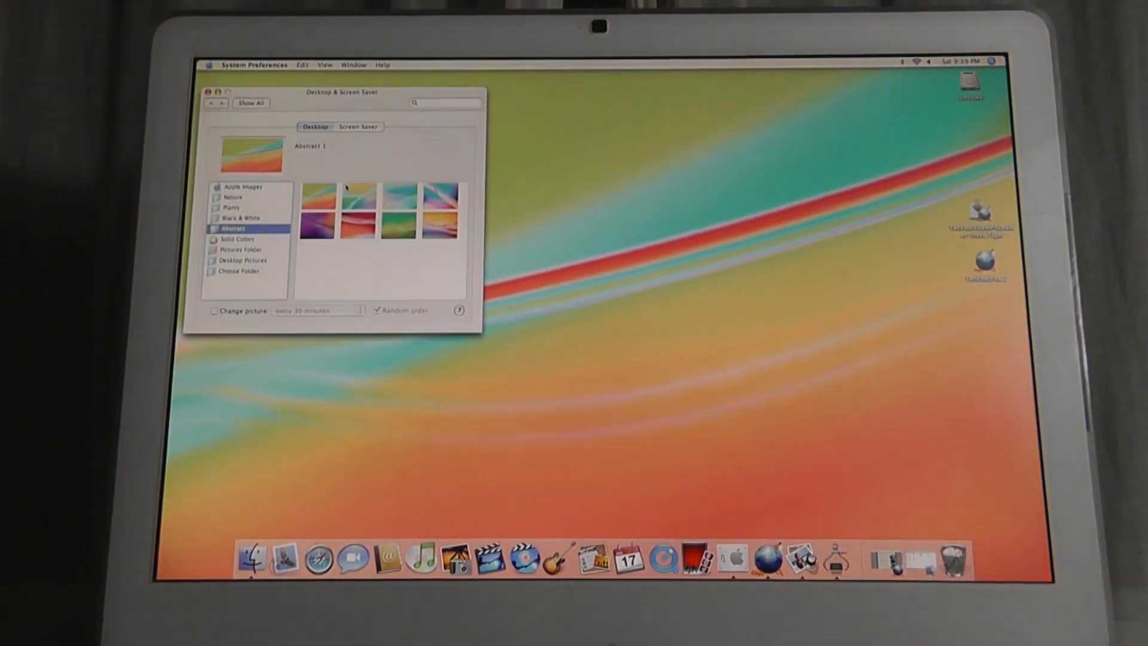
left_click(442, 223)
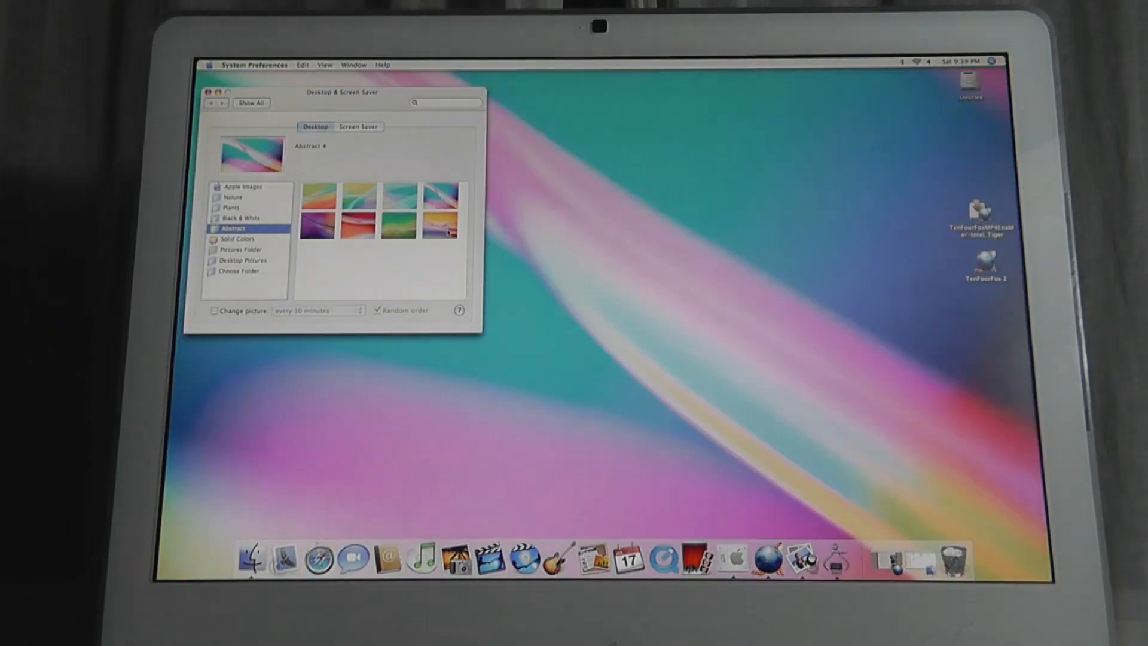
left_click(231, 205)
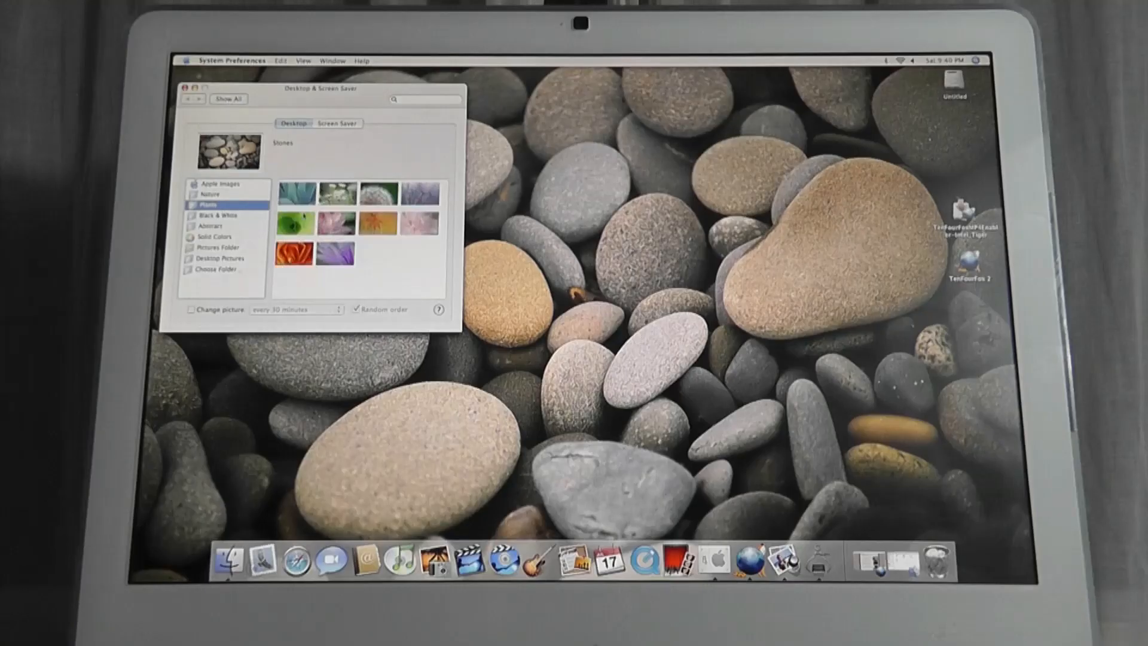
left_click(190, 88)
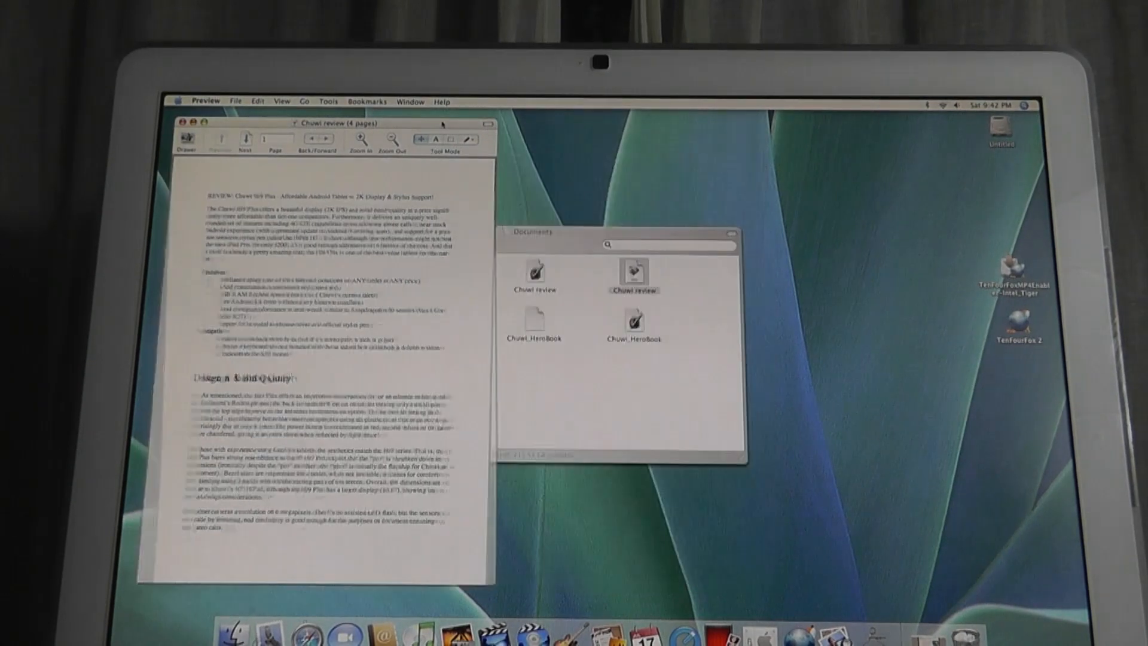
Step: Close and reopen the Chuwi review document, then scroll through the Chuwi_HeroBook document
left_click(188, 123)
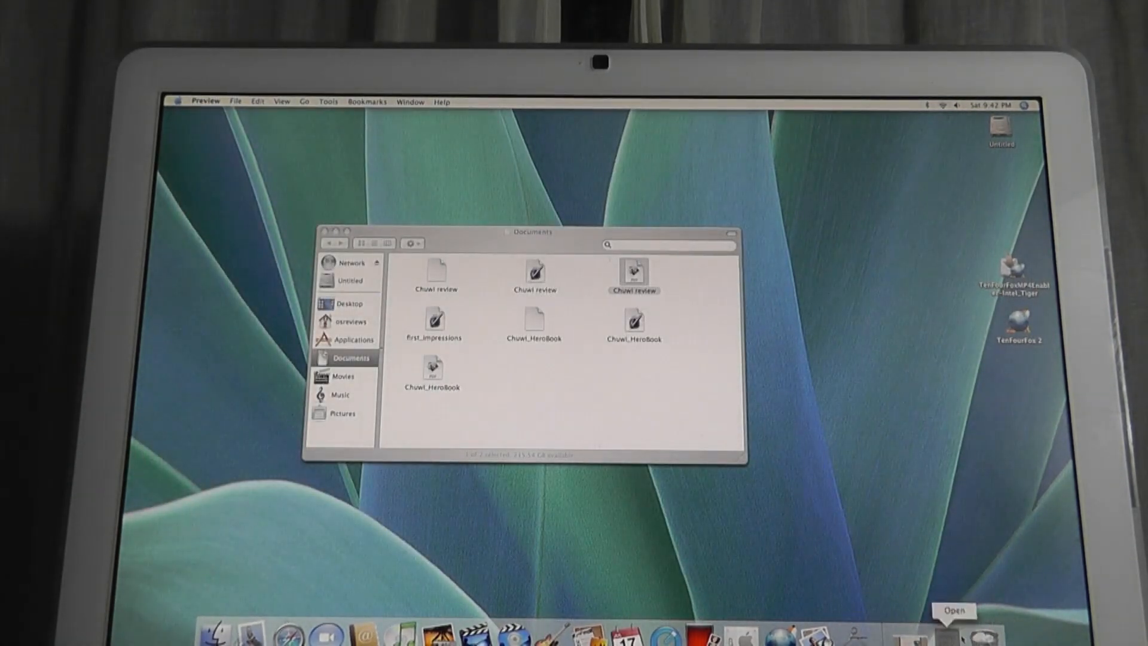
double_click(634, 272)
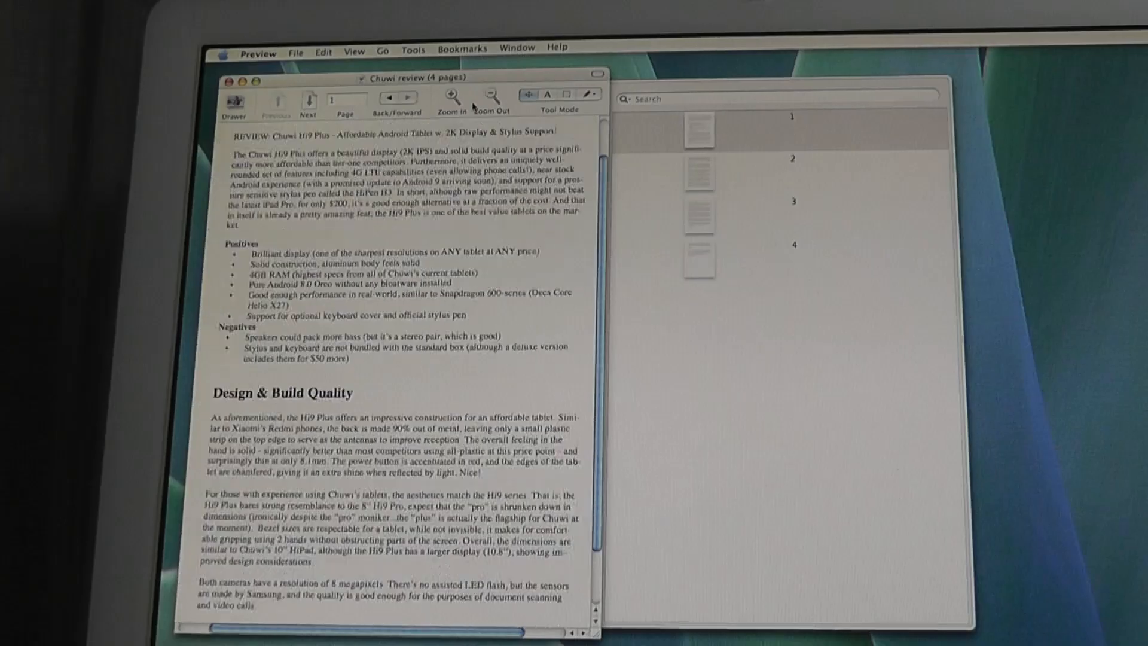
left_click(449, 97)
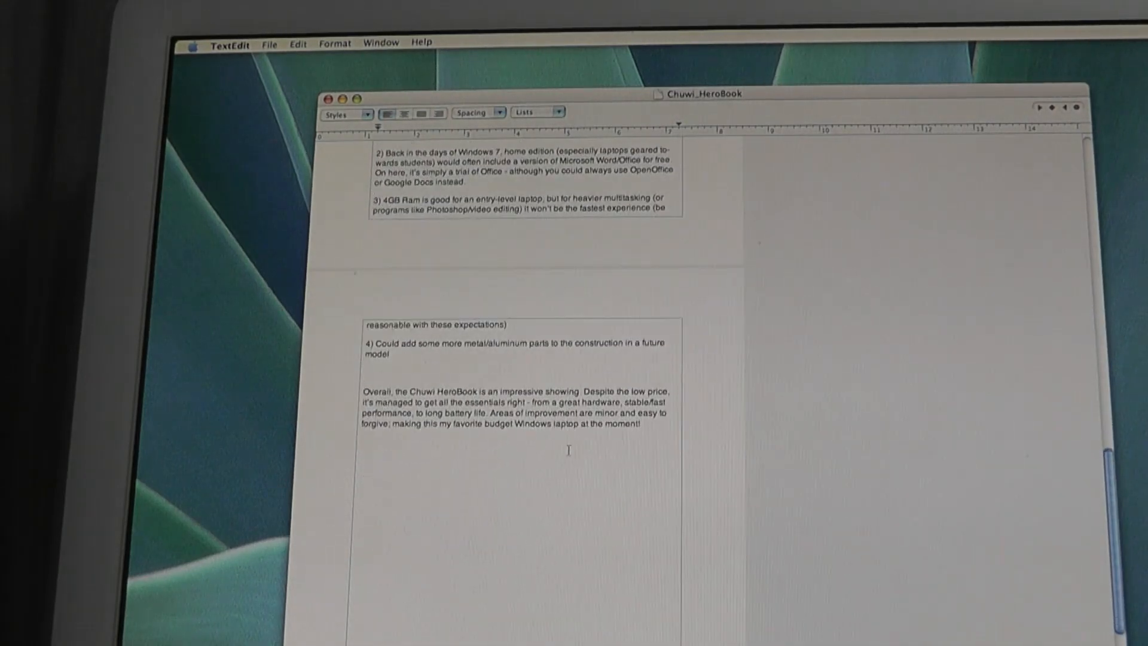
scroll("up", 3)
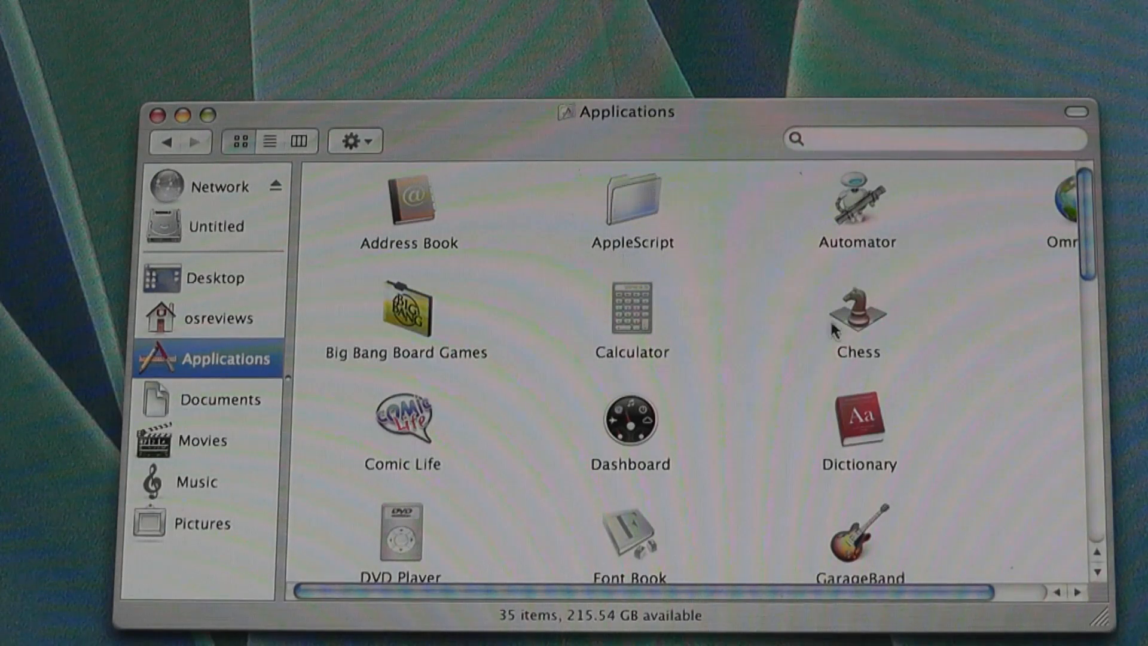
Step: Launch Calculator, browse the installed applications, then launch System Preferences
double_click(632, 311)
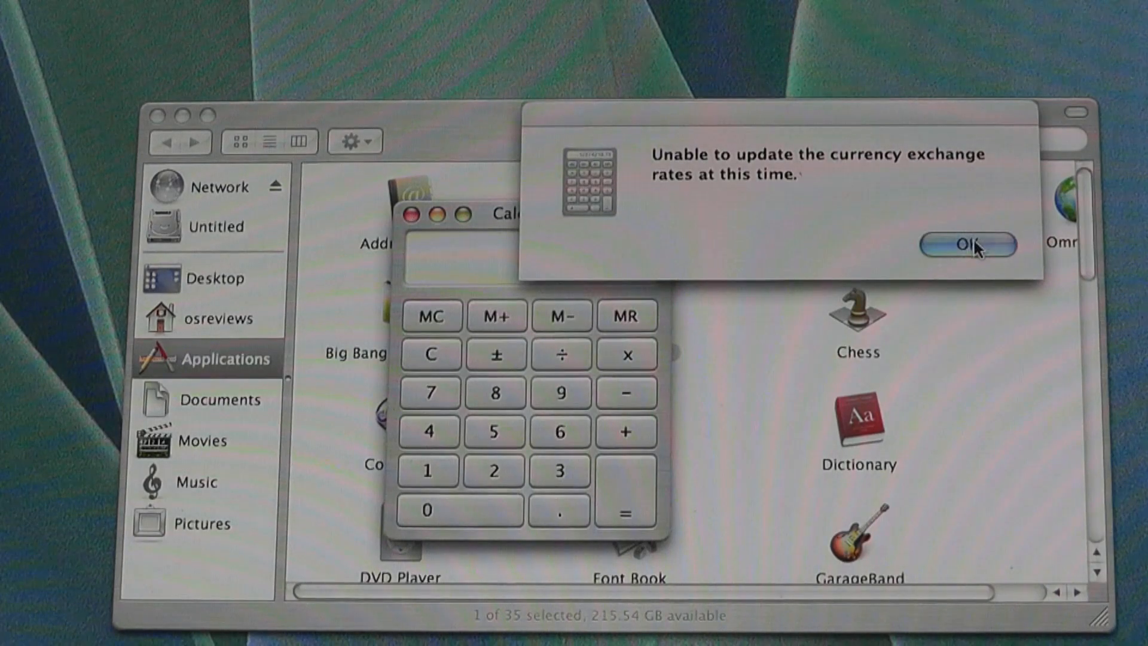
left_click(967, 243)
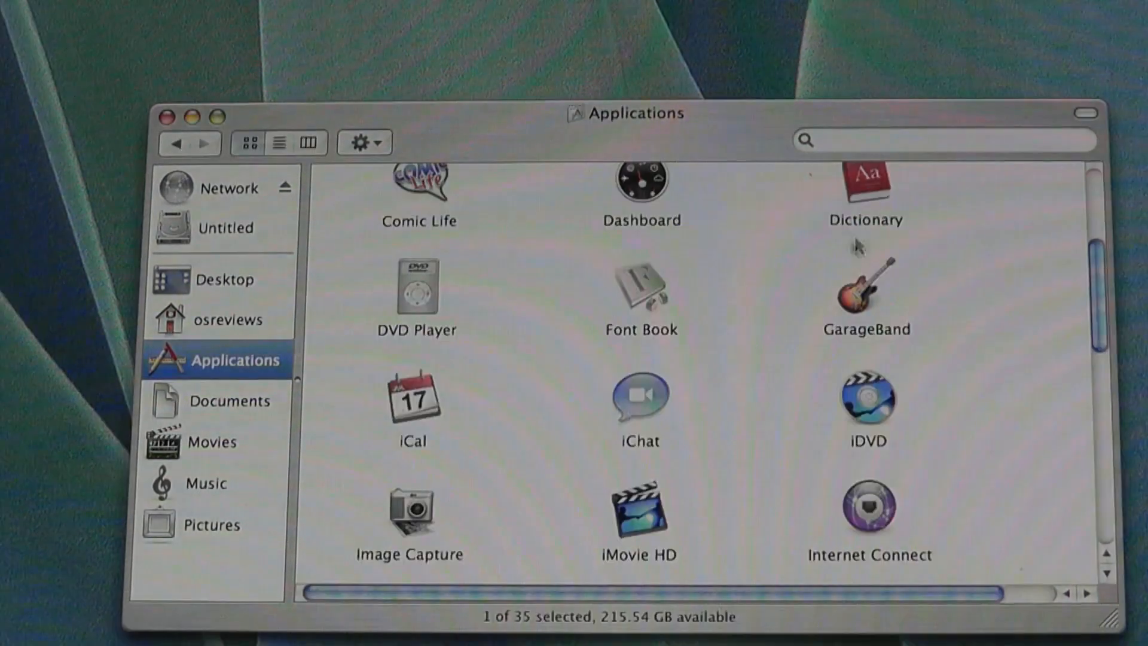
double_click(866, 293)
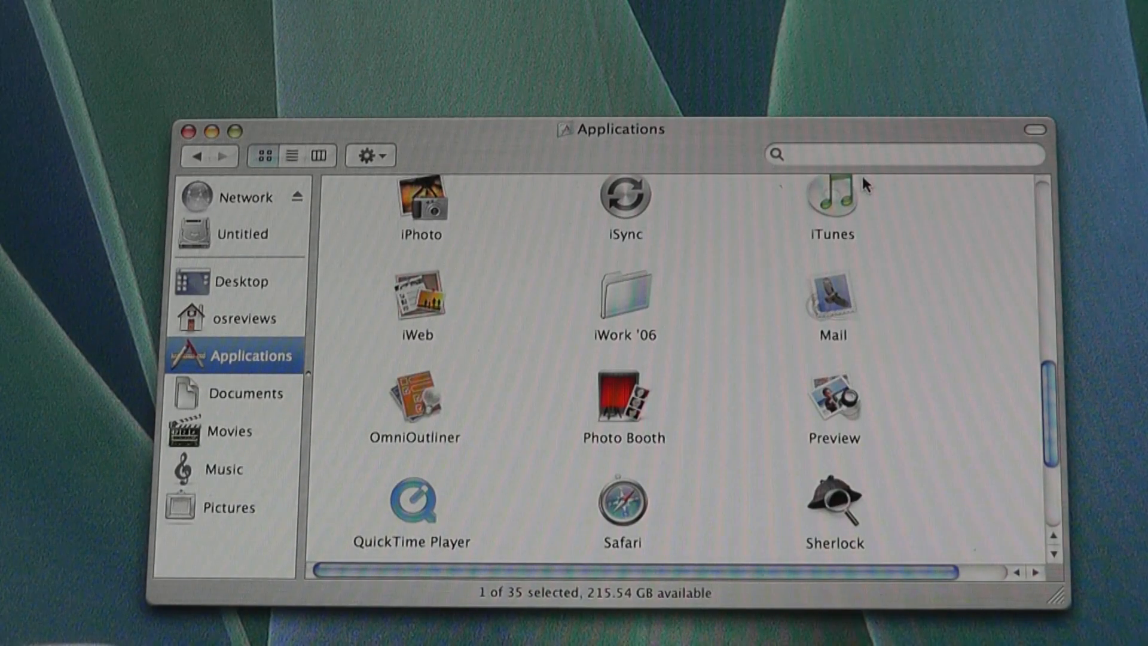
mouse_move(757, 373)
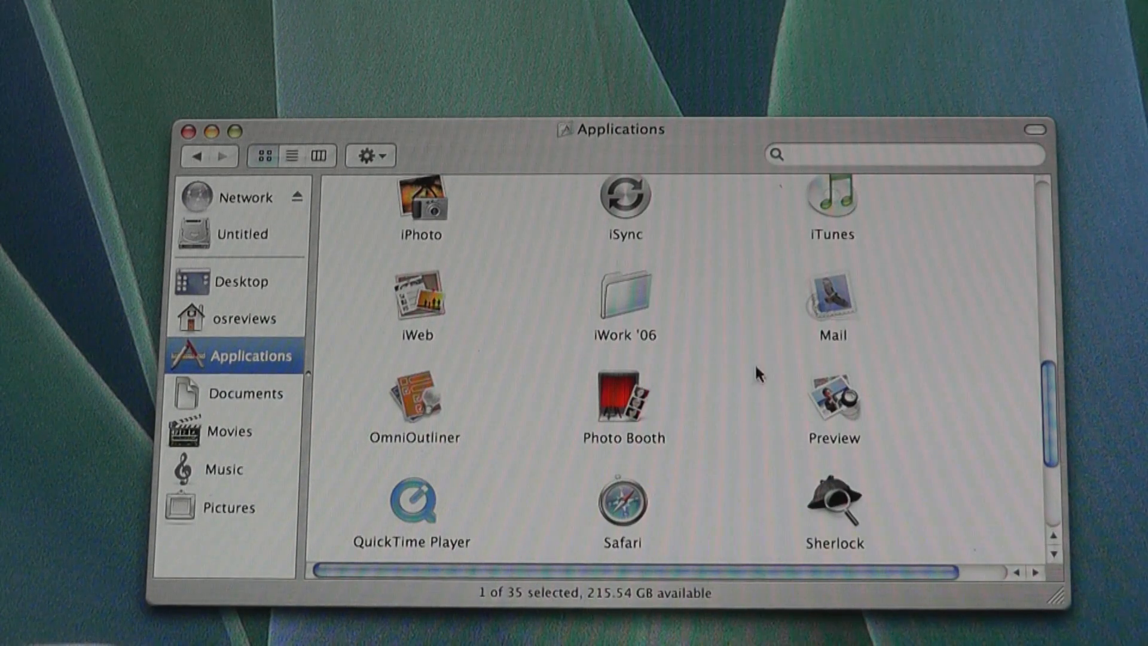
scroll("down", 3)
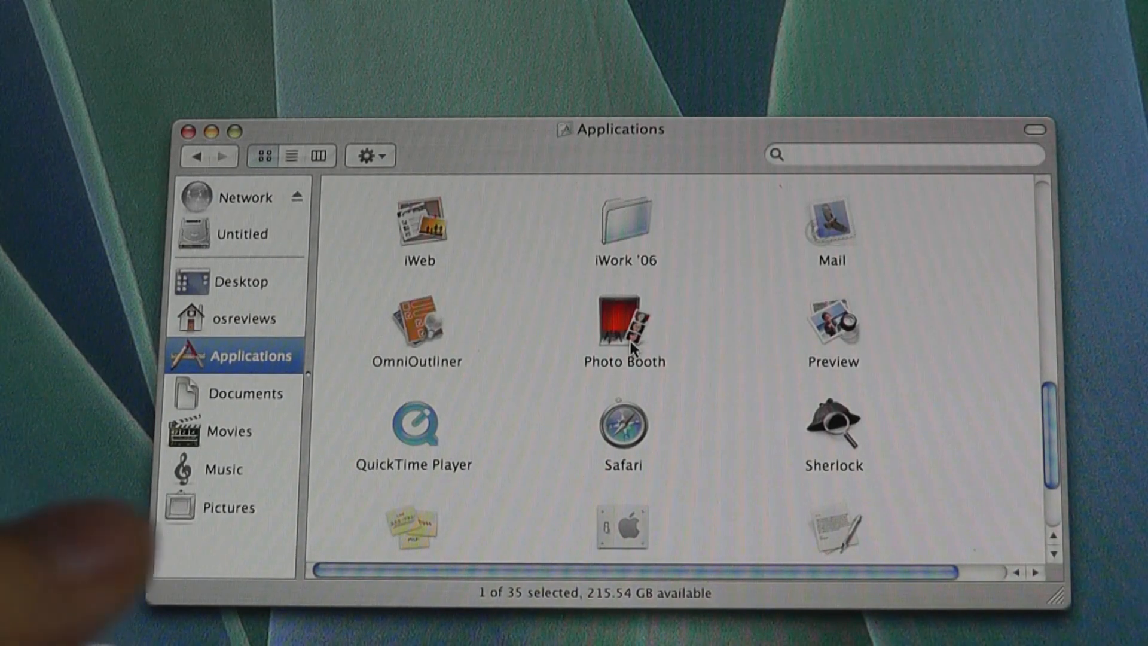
scroll("down", 3)
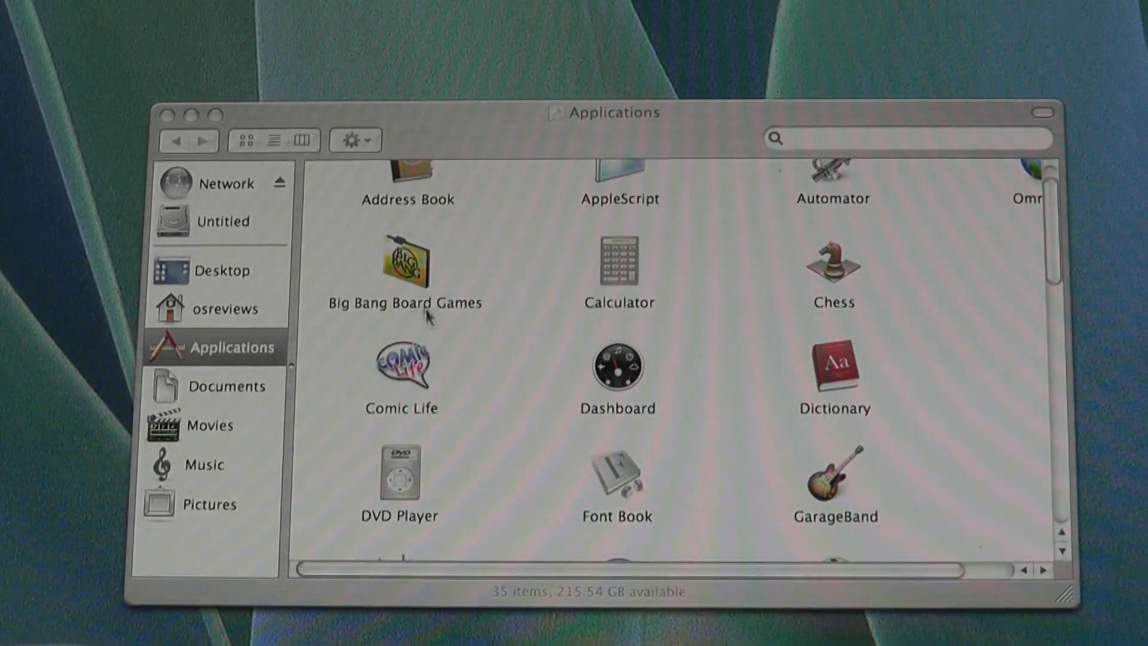
double_click(404, 264)
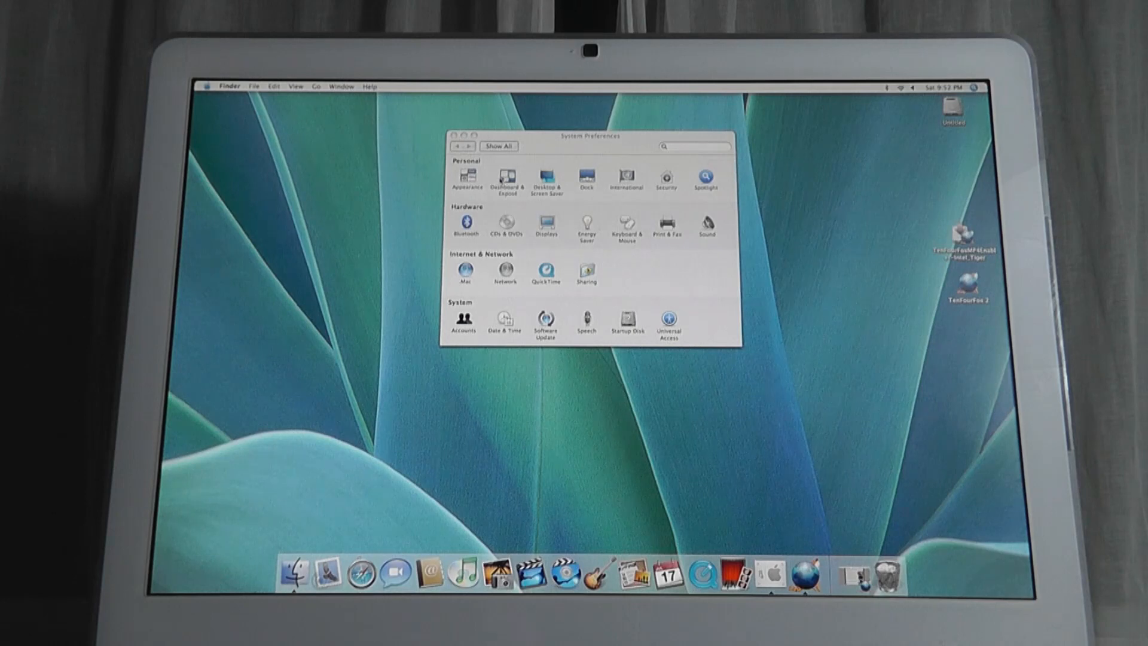
Step: Close the System Preferences window with its red close button
left_click(453, 134)
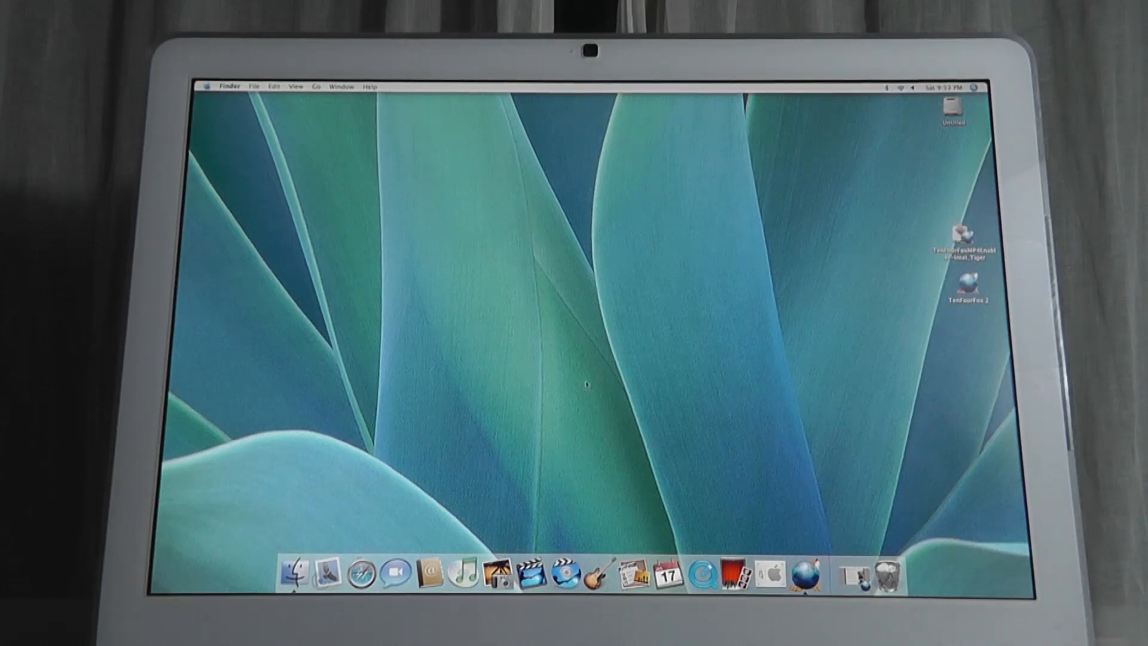
left_click(353, 574)
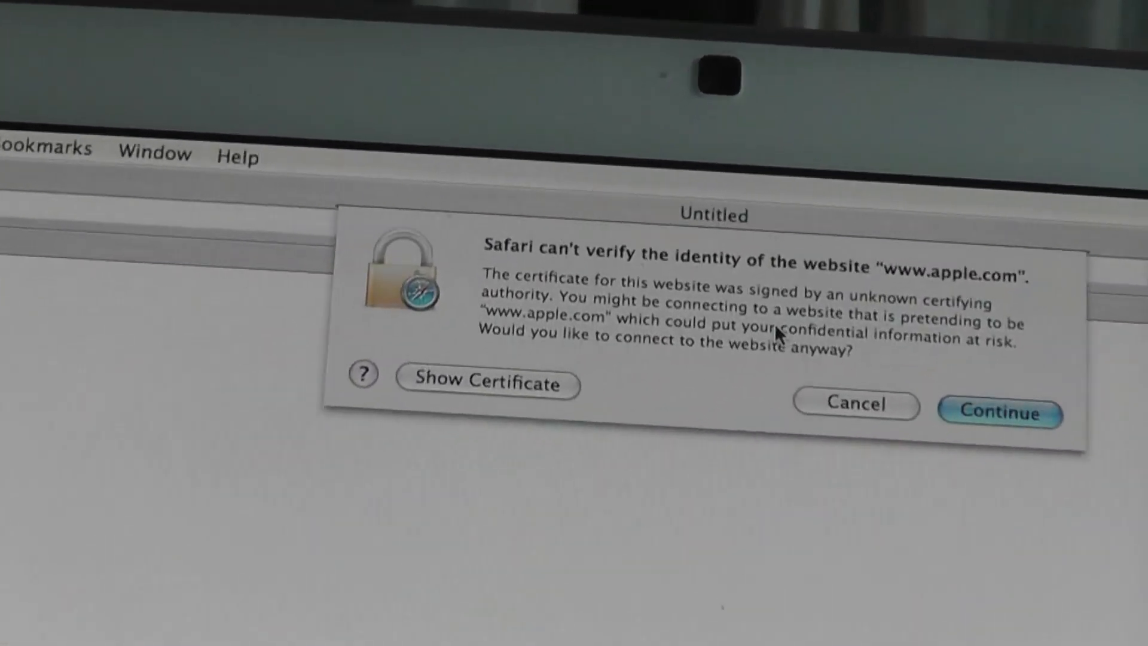
left_click(999, 411)
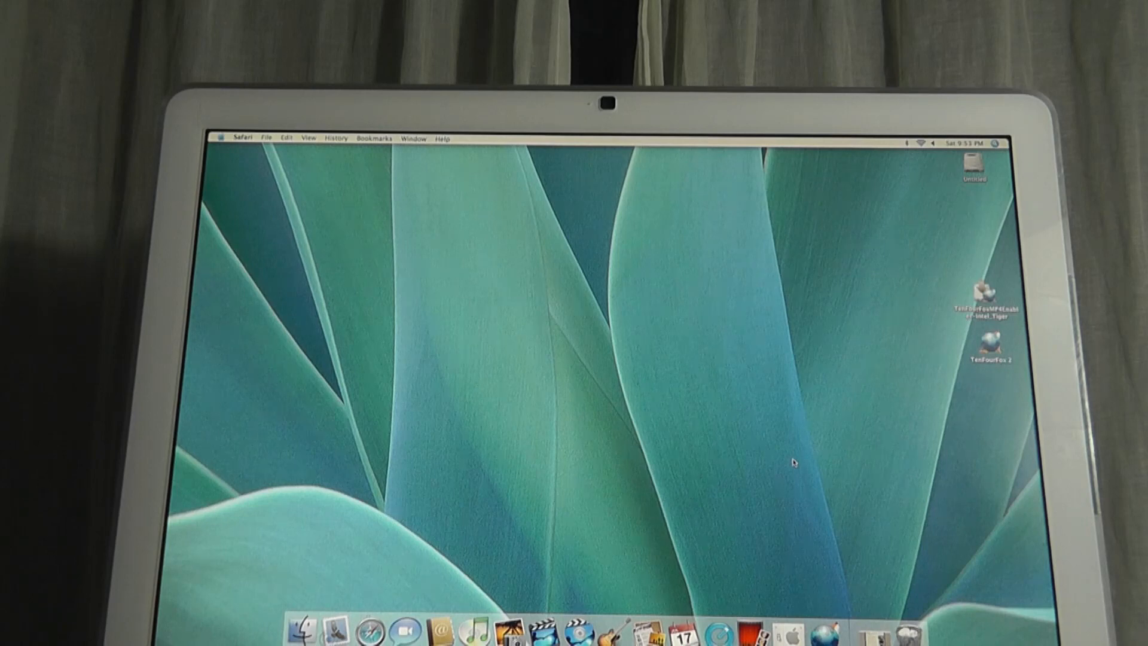
mouse_move(1012, 375)
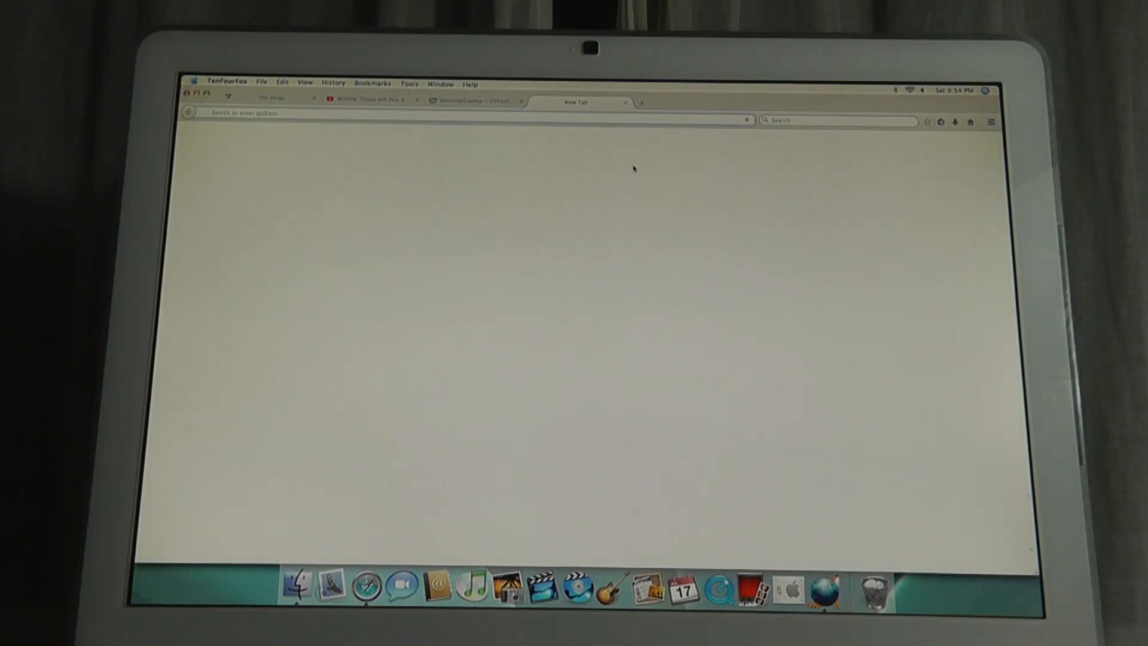
Step: Search Google for the iMac G5 ('imc') and scroll through the results and Wikipedia article
left_click(834, 120)
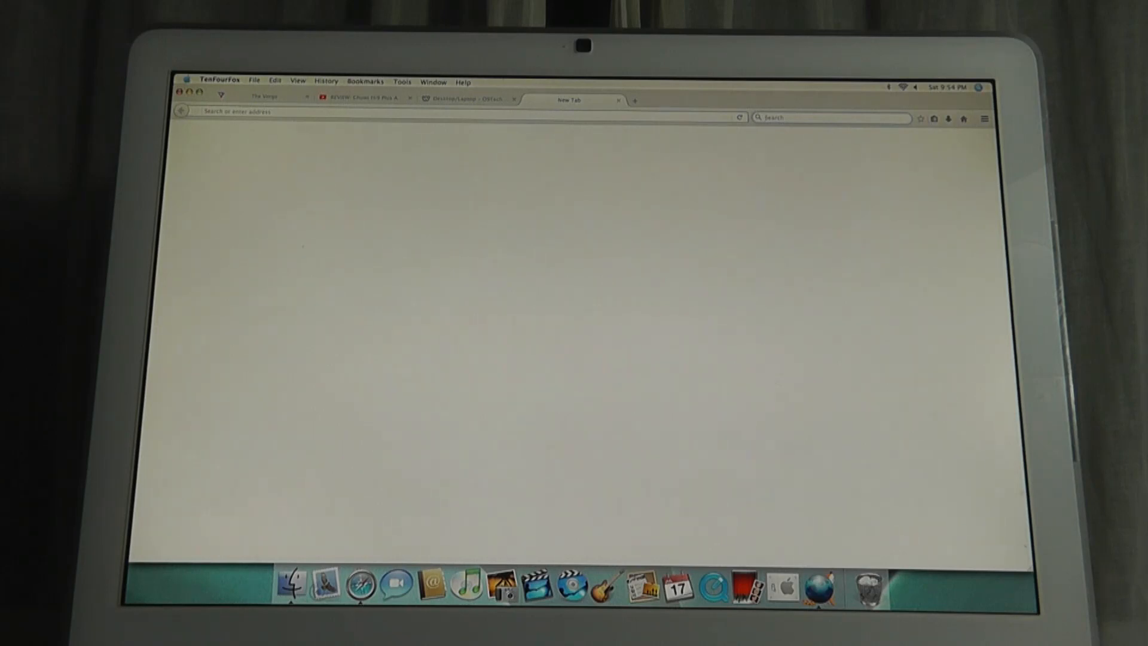
type("imc")
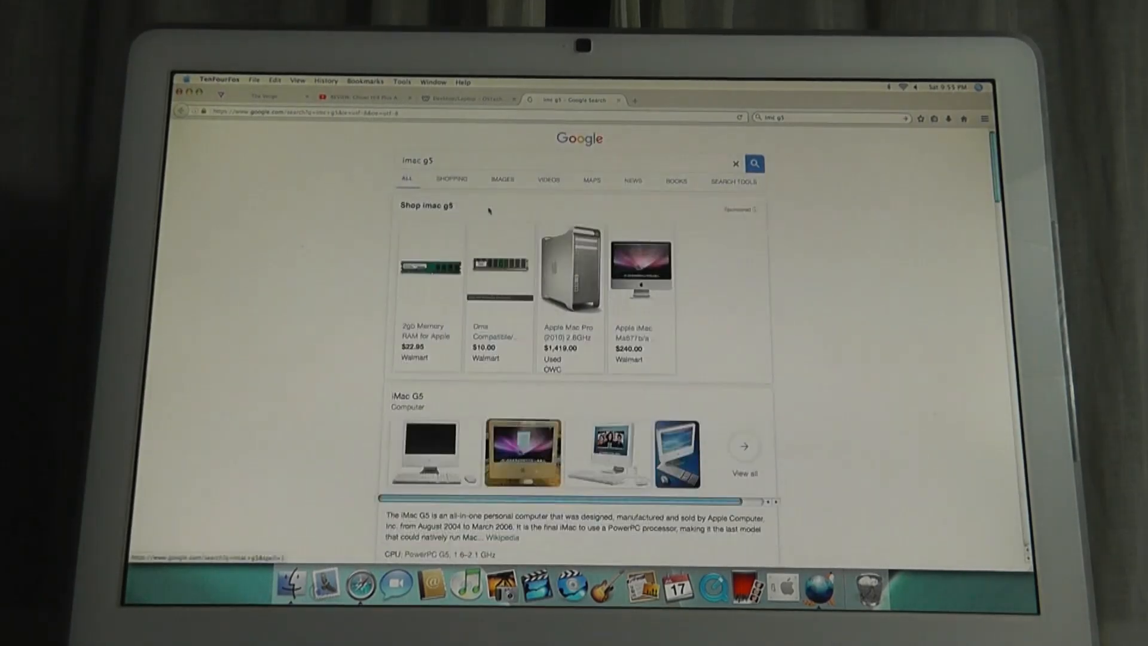
scroll("down", 3)
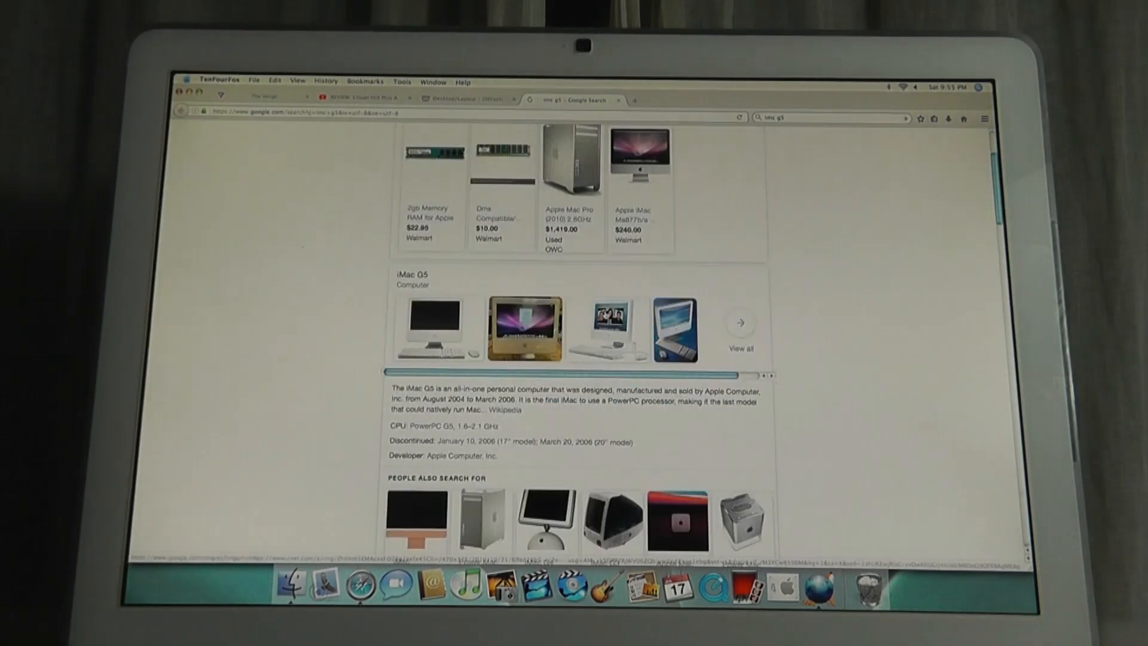
scroll("down", 3)
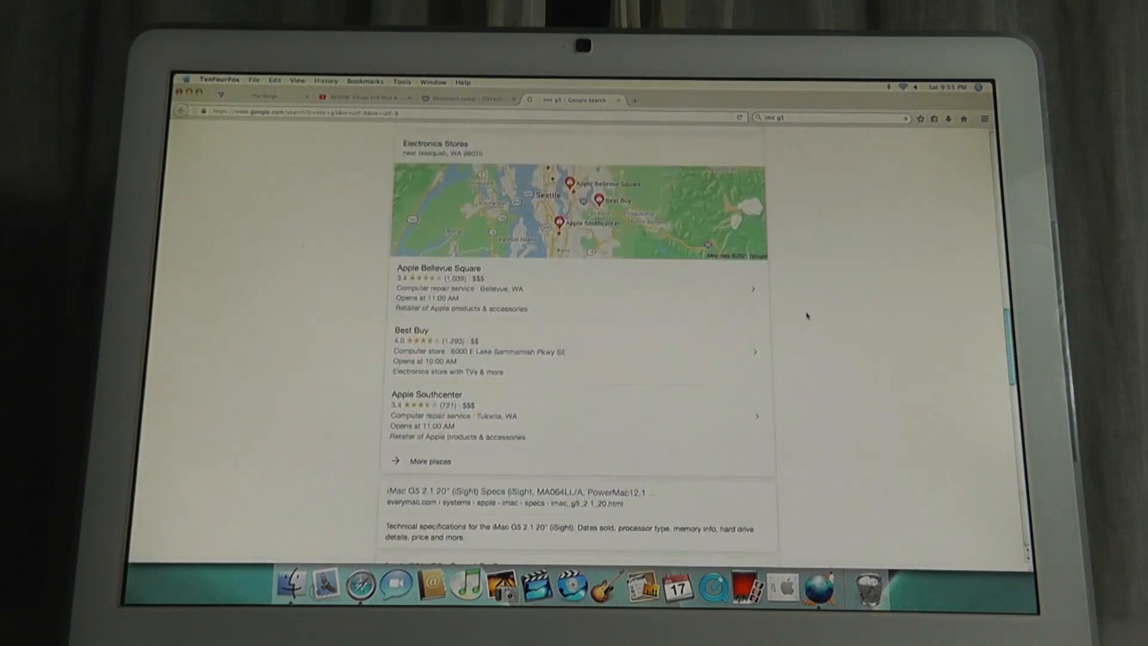
scroll("down", 3)
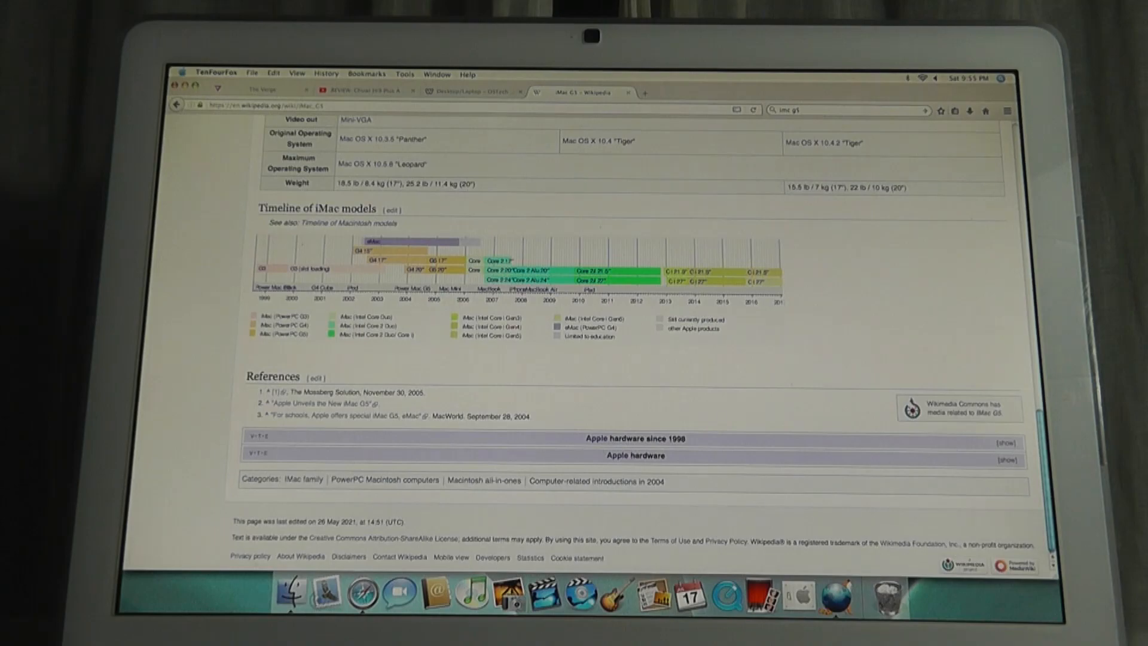
scroll("up", 3)
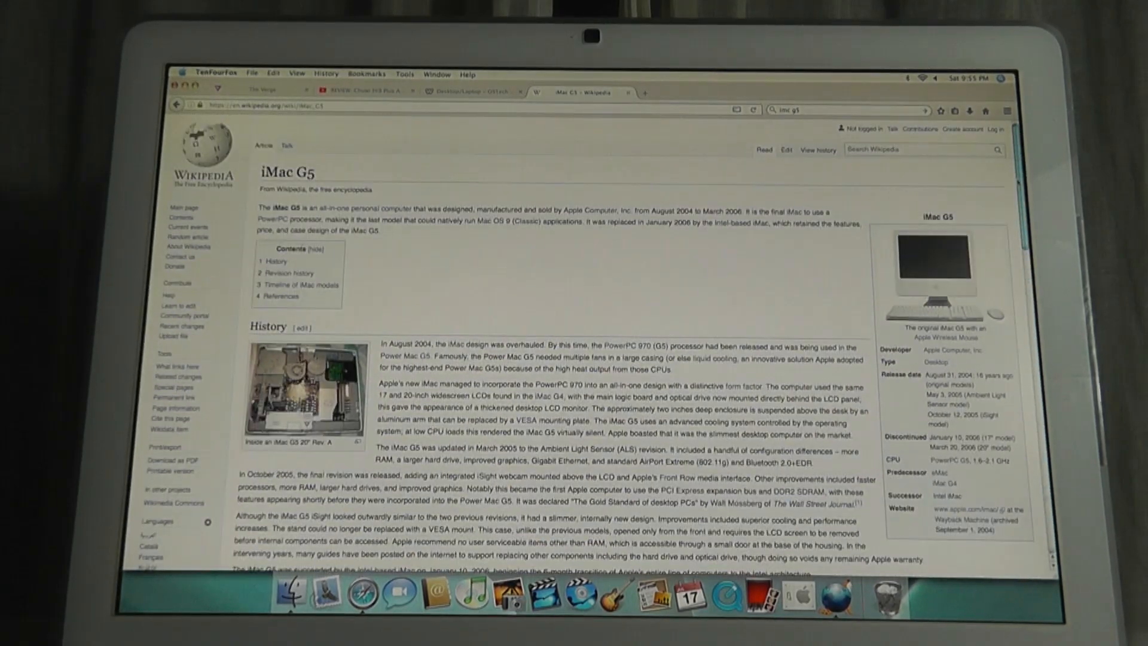
scroll("down", 3)
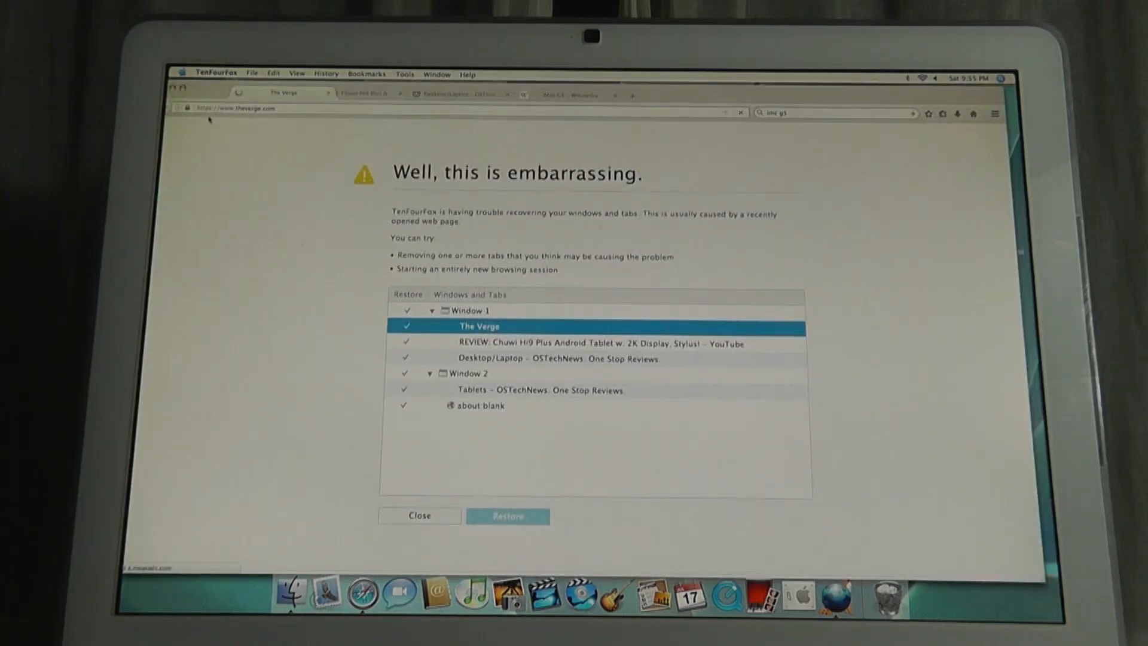
left_click(419, 515)
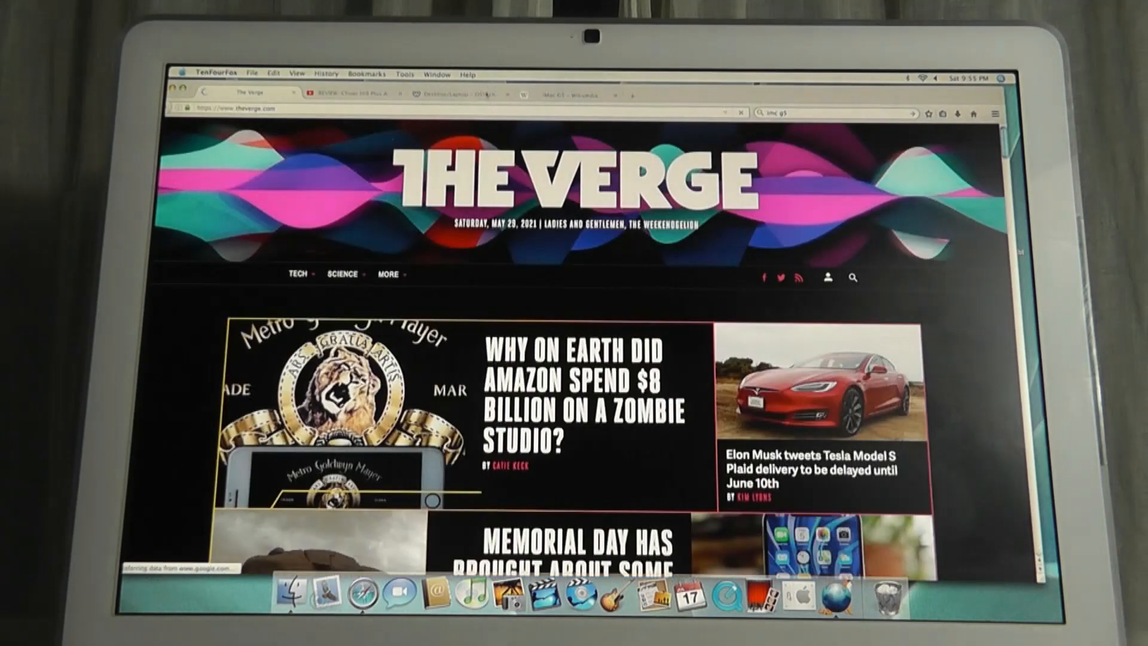
scroll("down", 3)
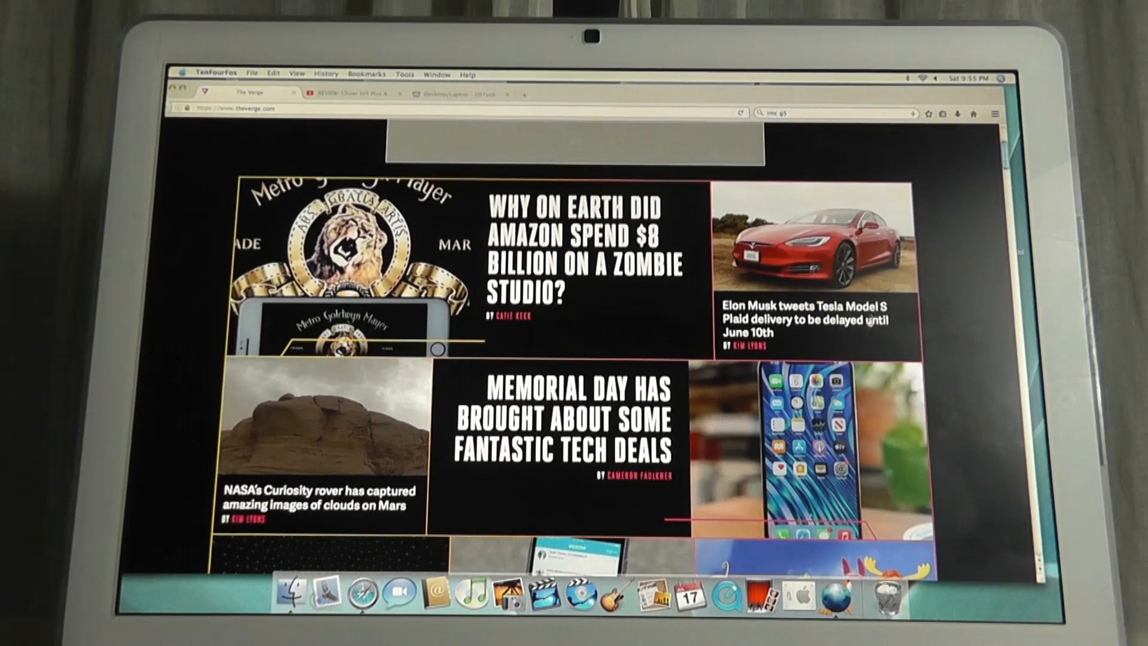
scroll("down", 3)
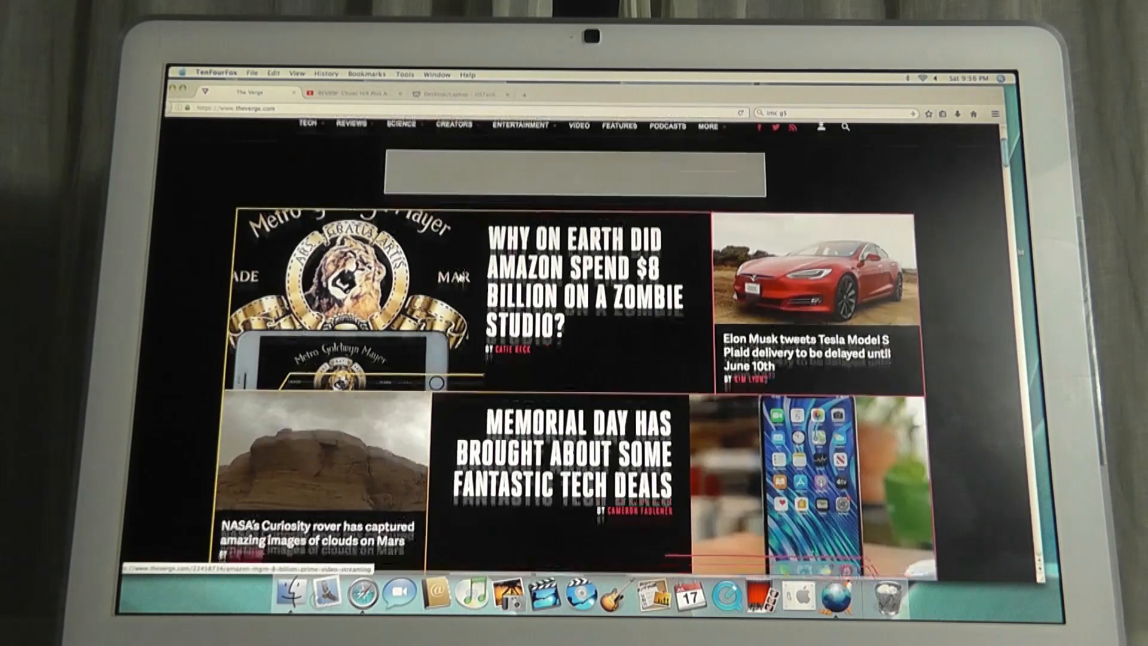
scroll("down", 3)
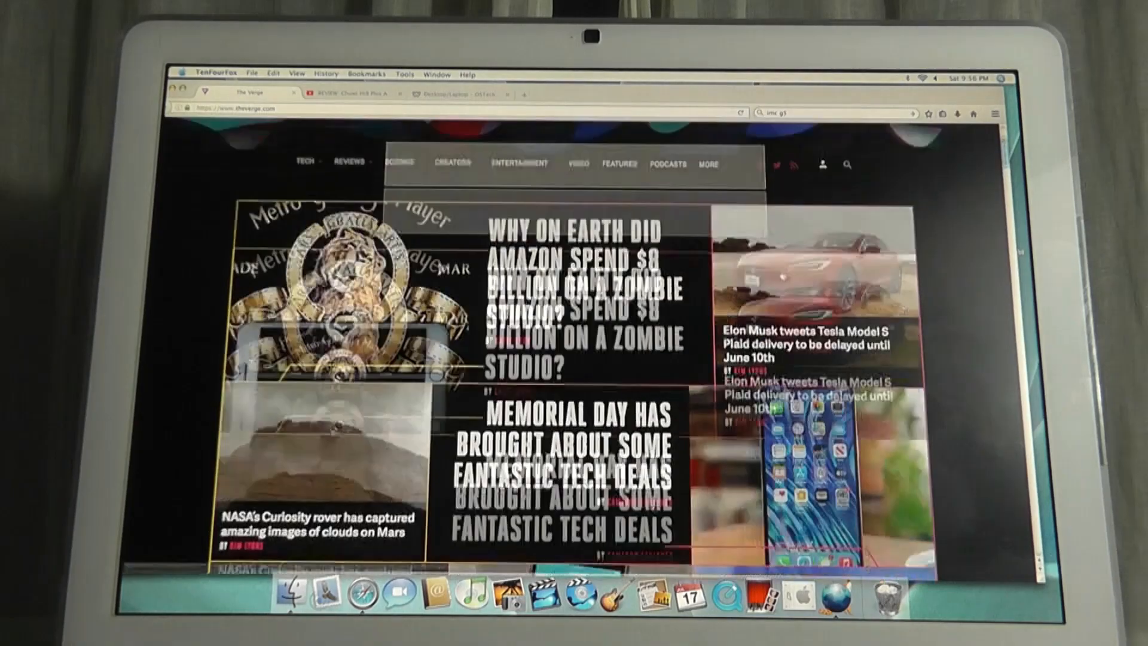
left_click(447, 93)
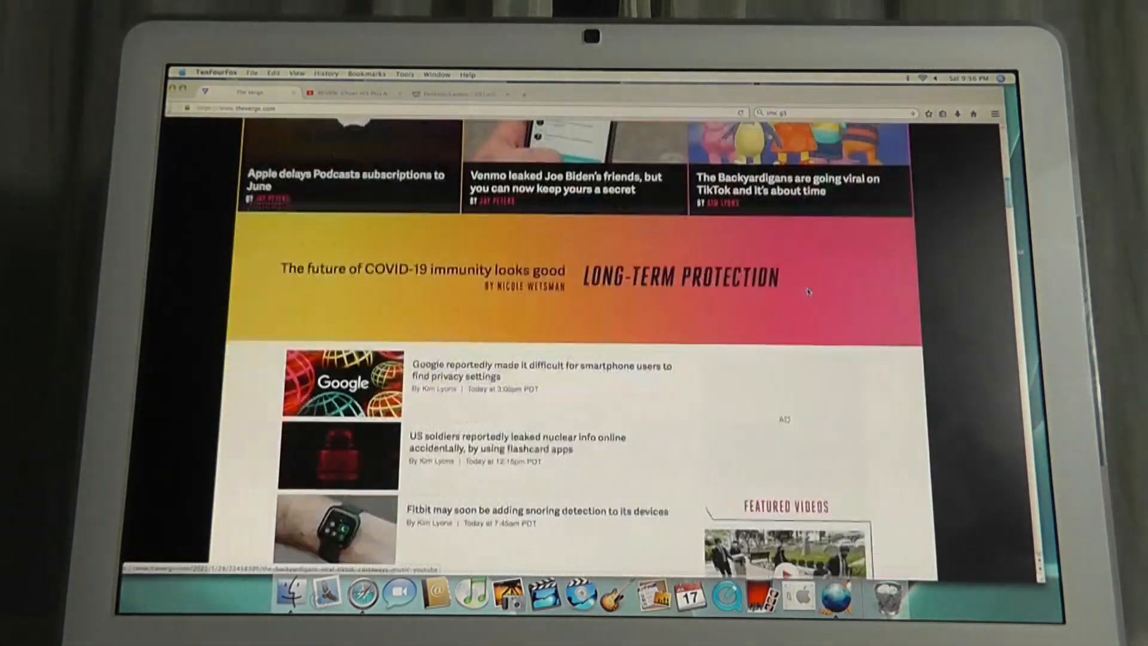
scroll("down", 3)
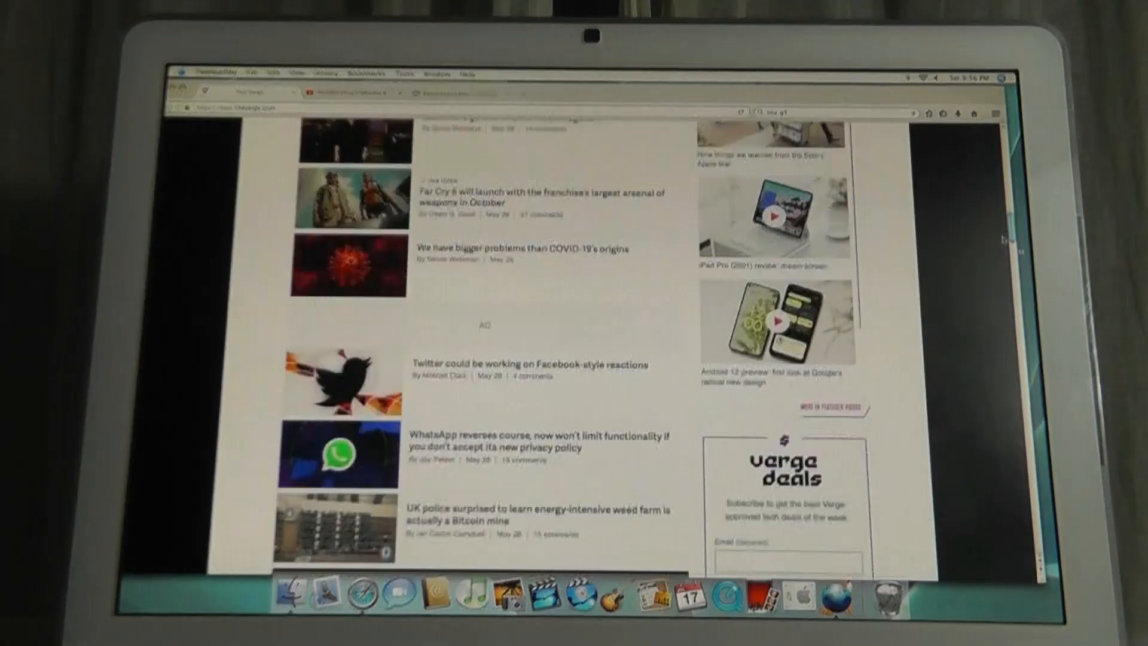
scroll("down", 3)
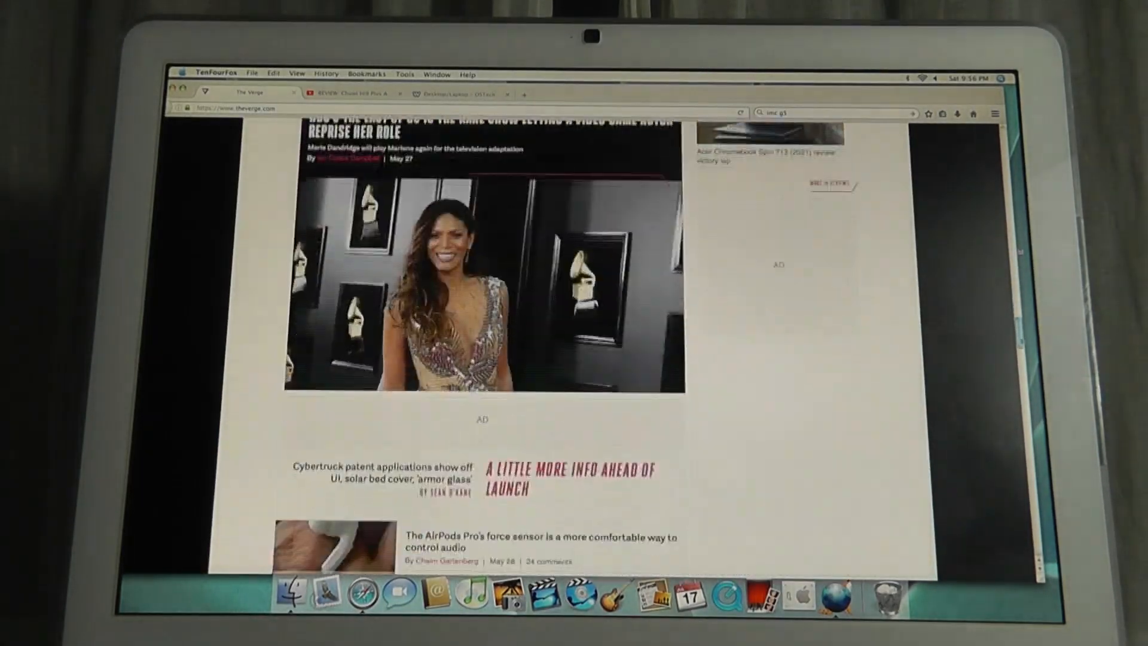
scroll("down", 3)
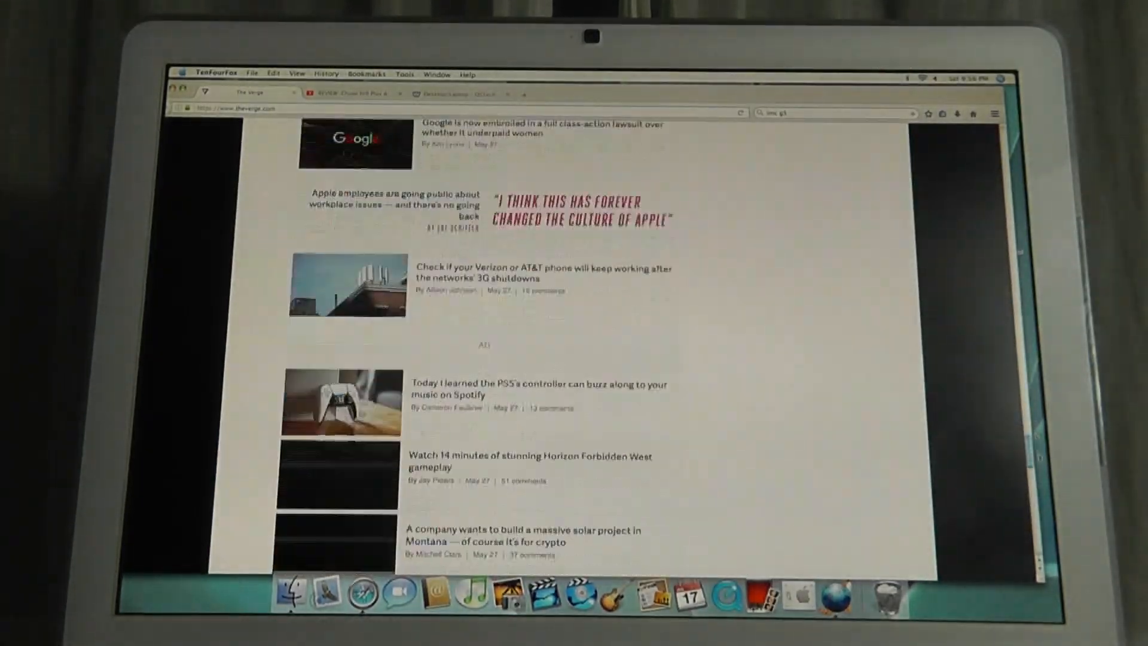
scroll("down", 3)
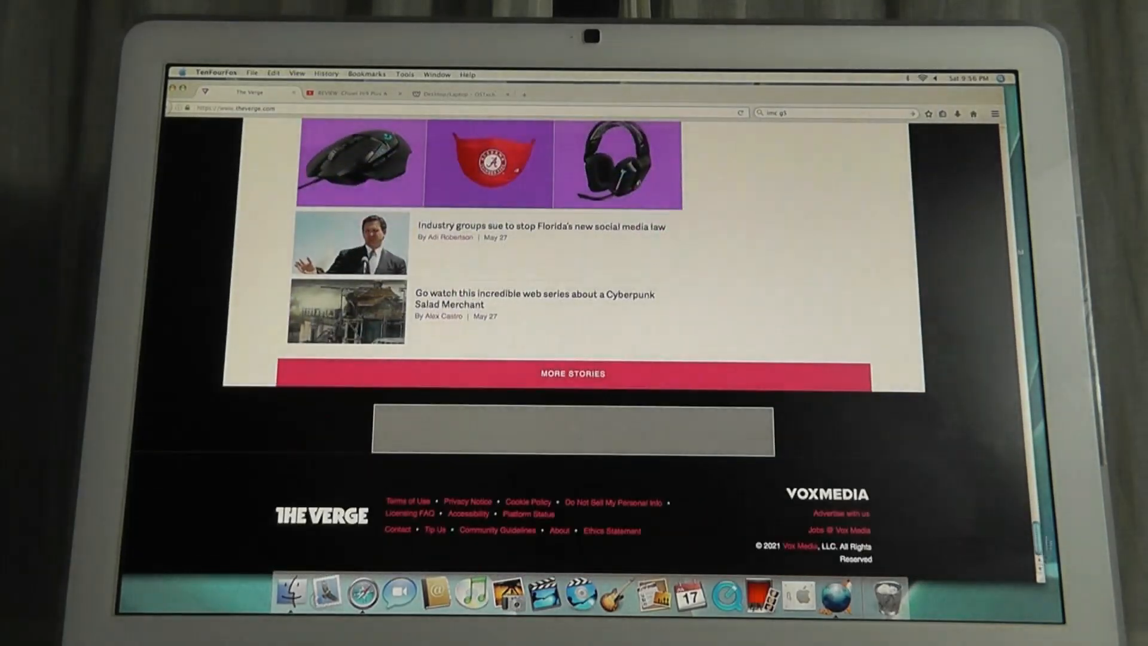
scroll("up", 3)
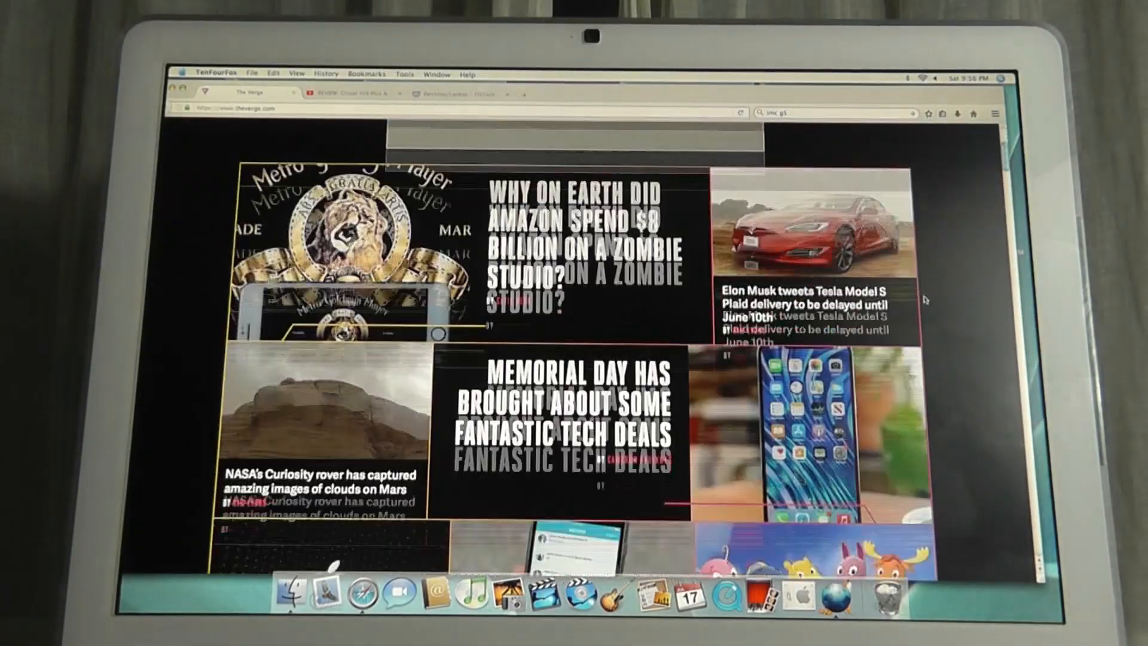
scroll("up", 3)
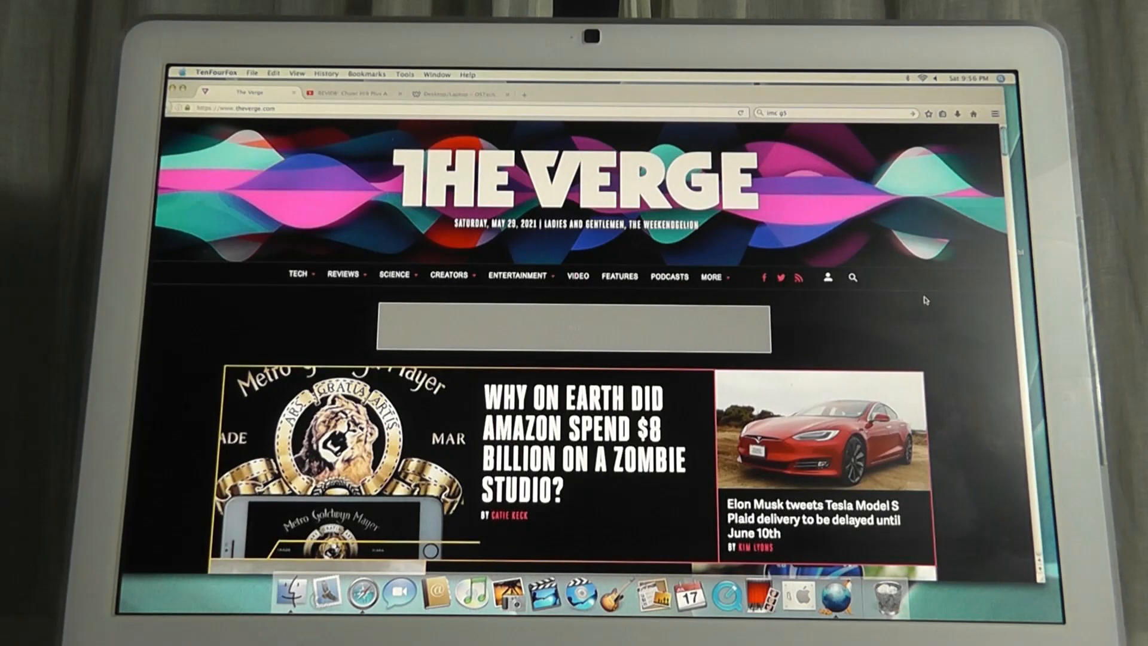
scroll("down", 3)
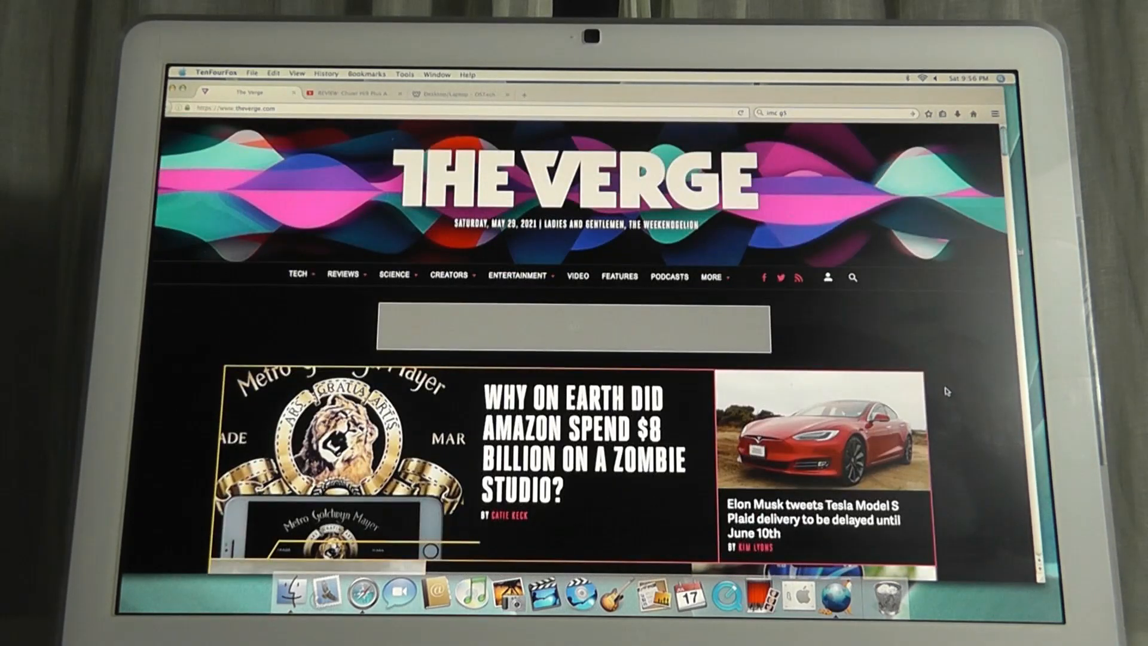
Step: Switch to the Chuwi Hi9 Plus review tab and start the video playing
left_click(358, 93)
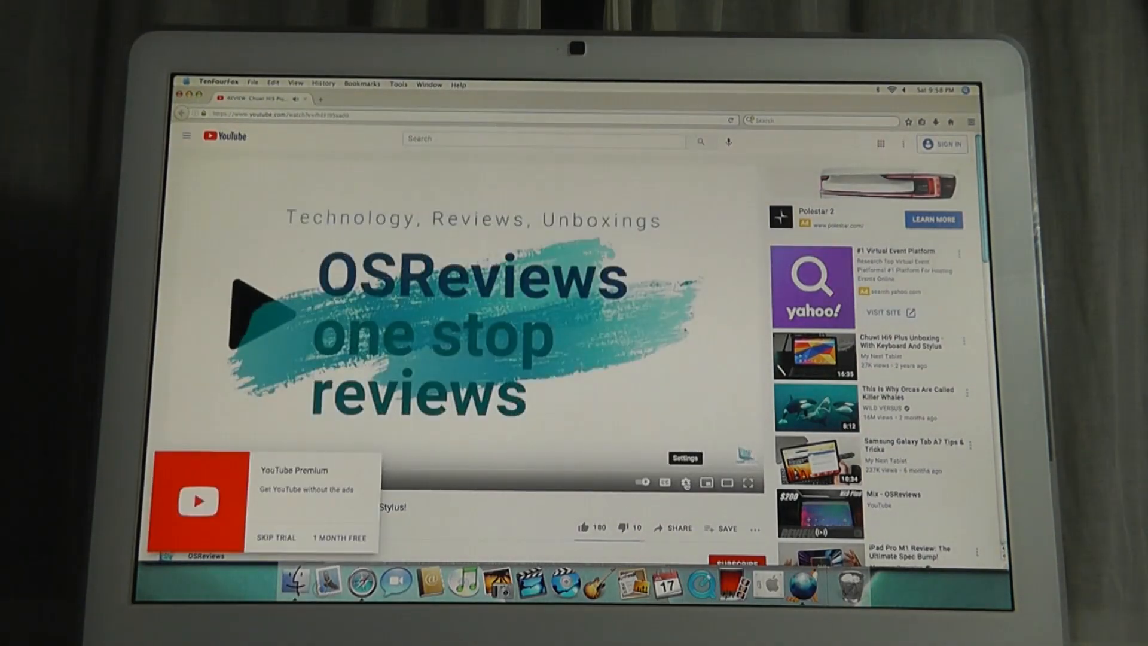
left_click(686, 482)
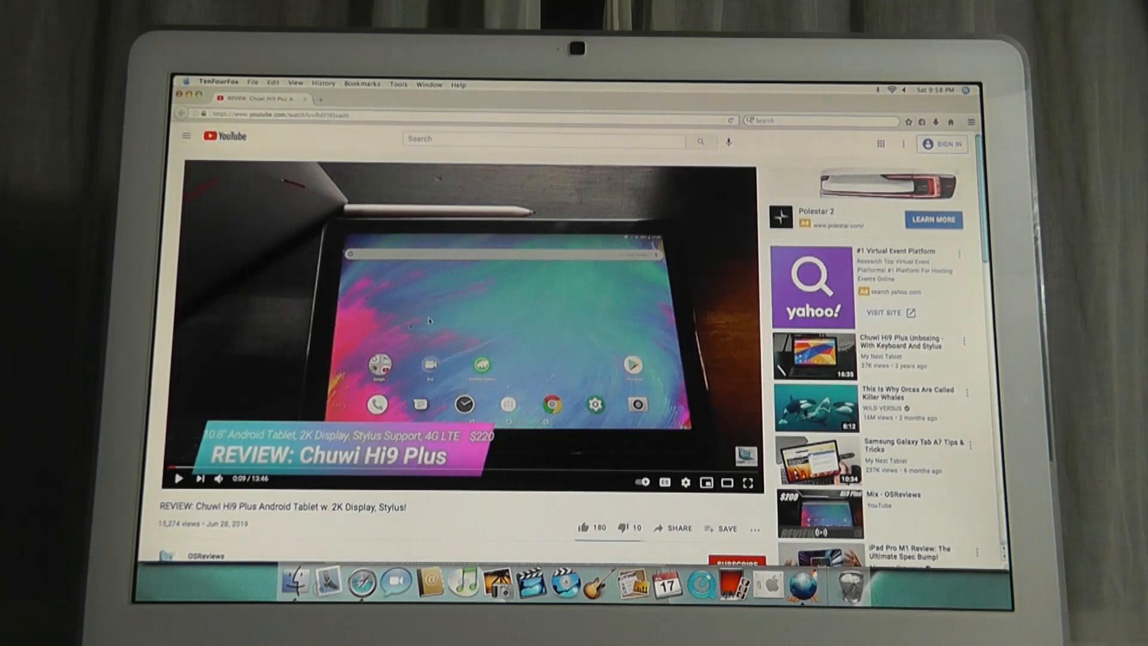
mouse_move(528, 374)
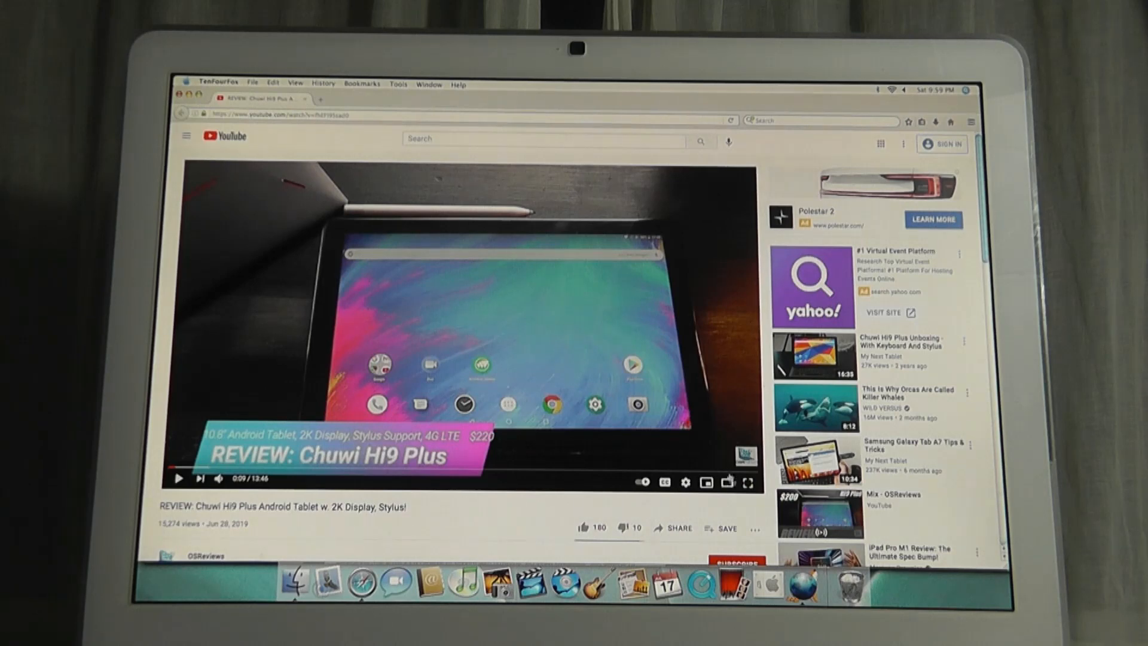
scroll("down", 3)
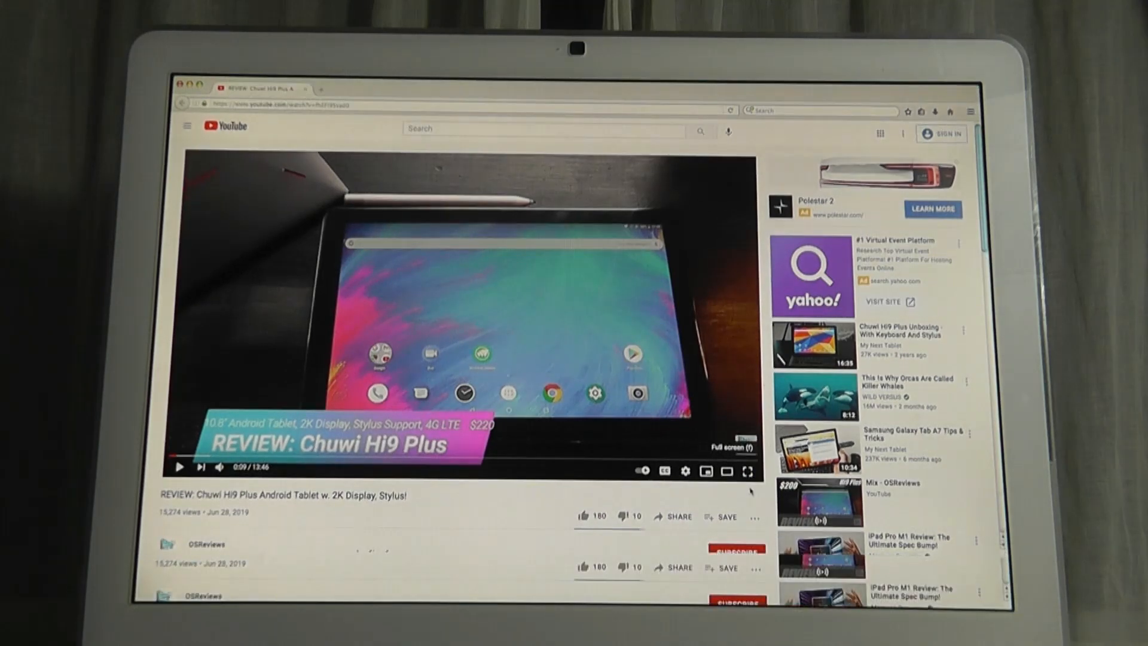
Step: Play the Chuwi review full screen and set its playback quality to 720p
left_click(747, 470)
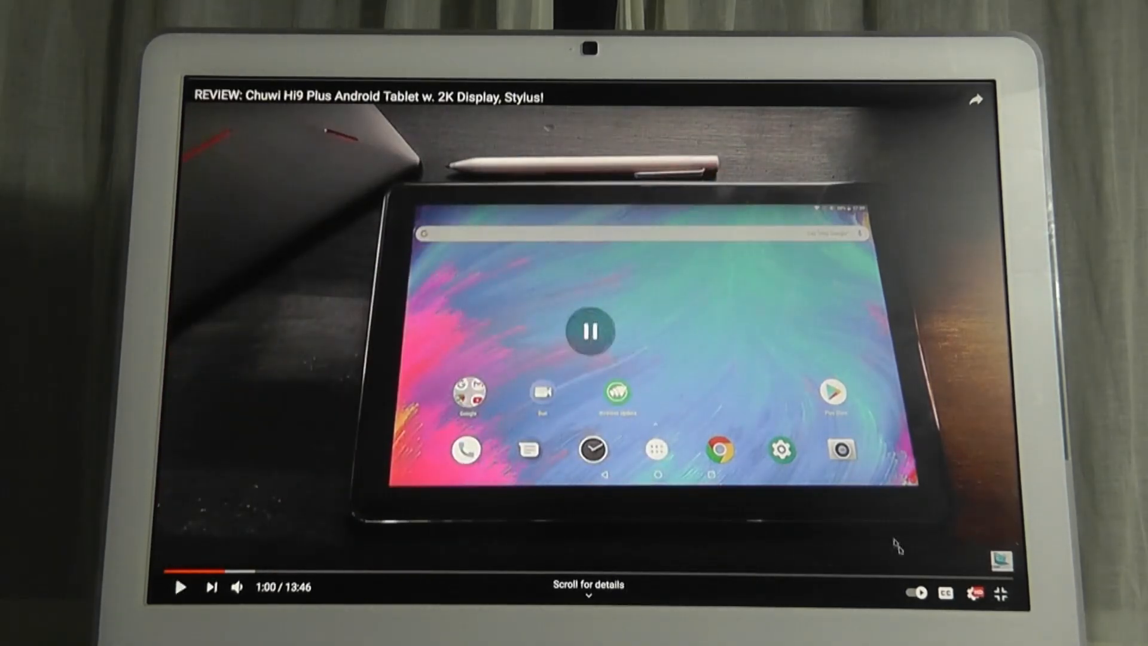
left_click(974, 592)
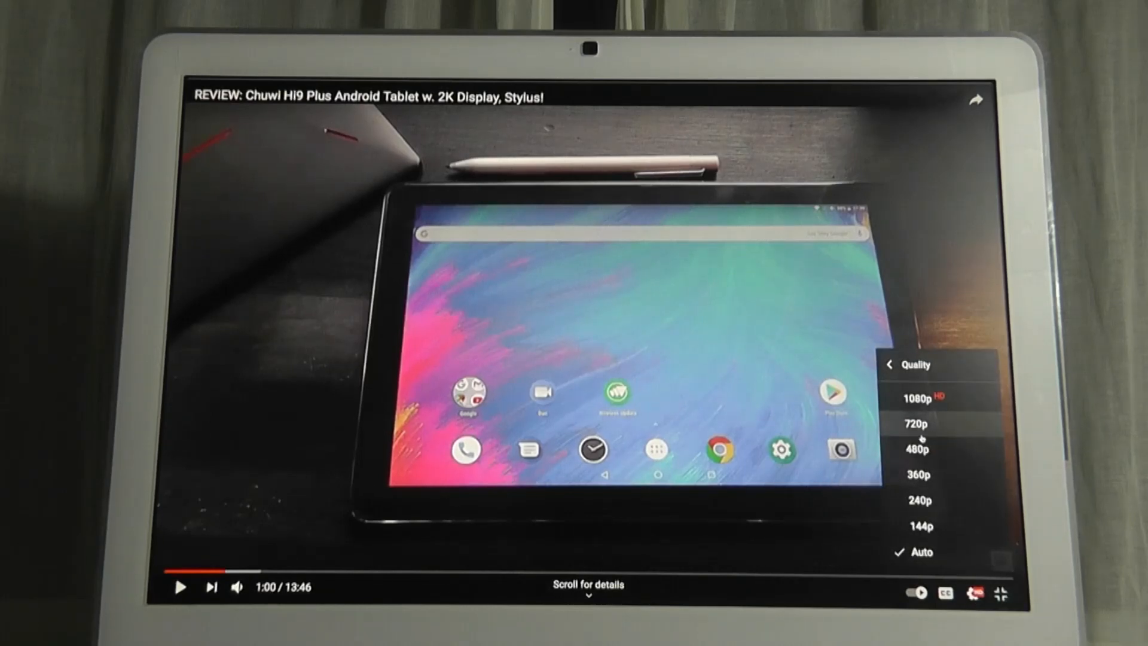
left_click(914, 423)
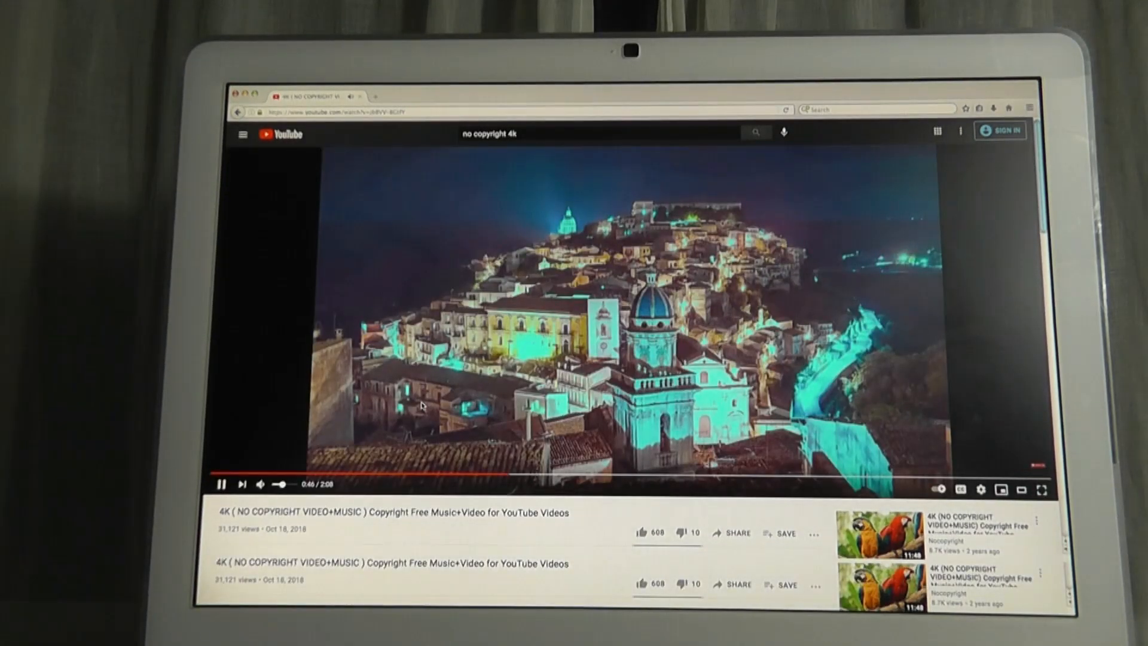
Step: Play the 4K no-copyright scenery video on YouTube in full screen
left_click(1041, 489)
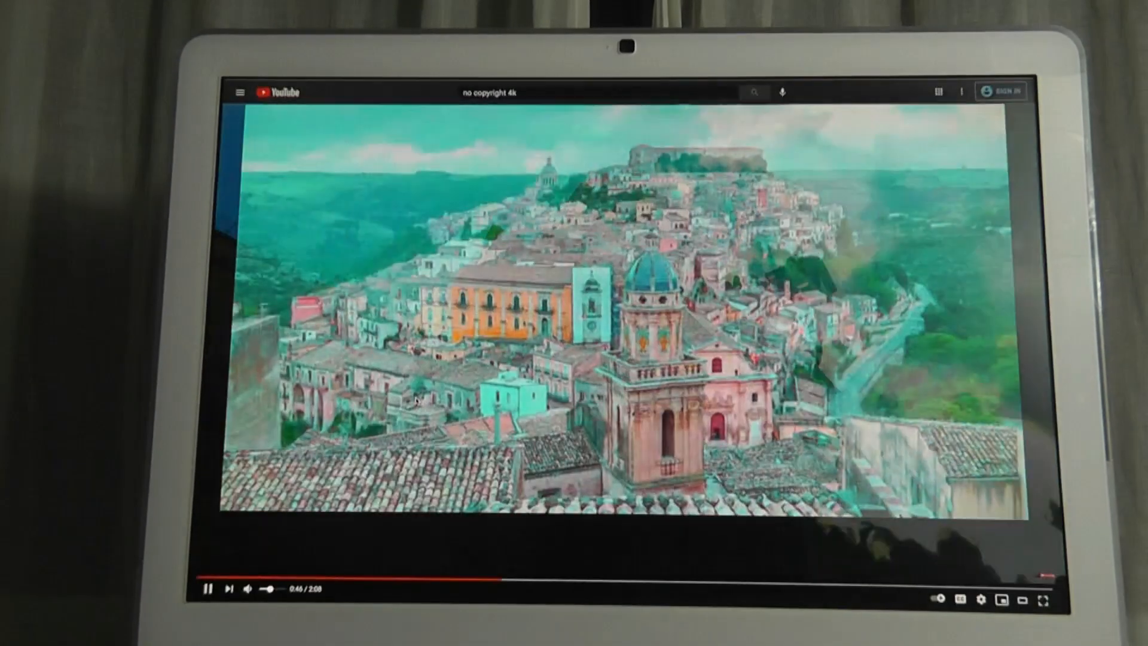
left_click(1040, 599)
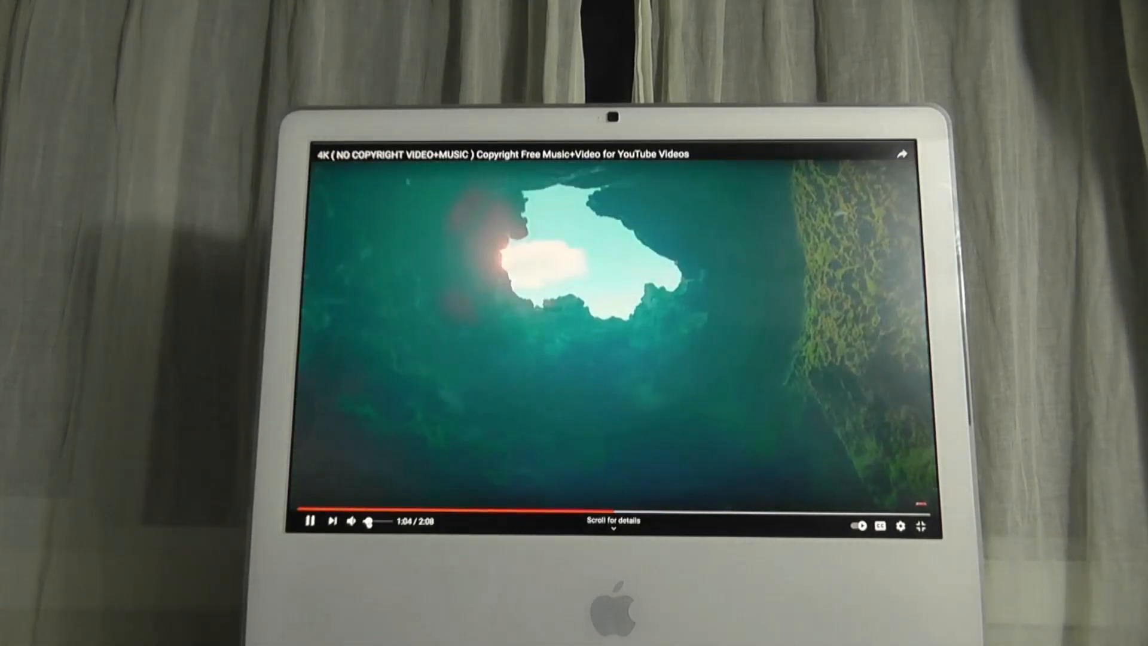
left_click(351, 521)
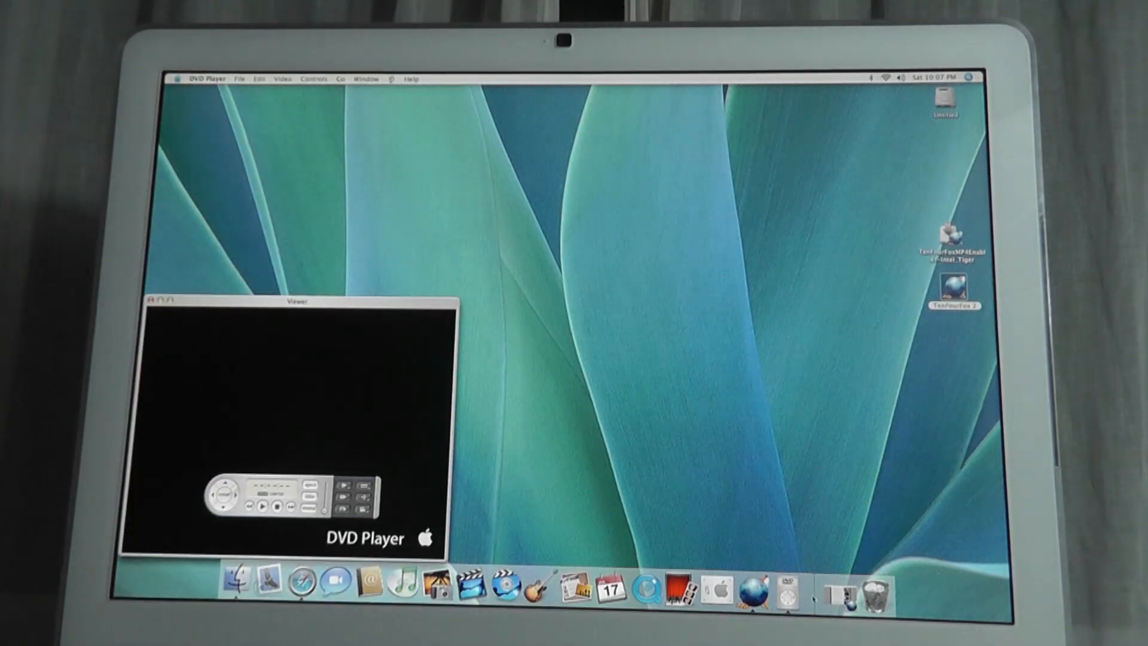
Step: Quit DVD Player from its Dock icon menu
right_click(786, 590)
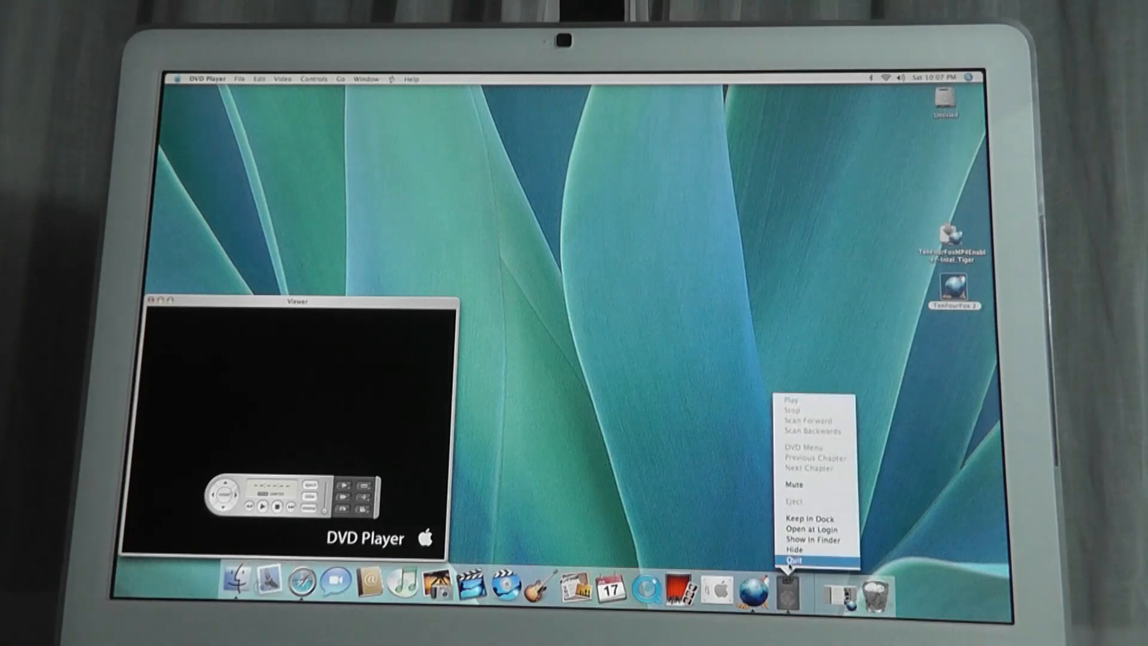
left_click(789, 559)
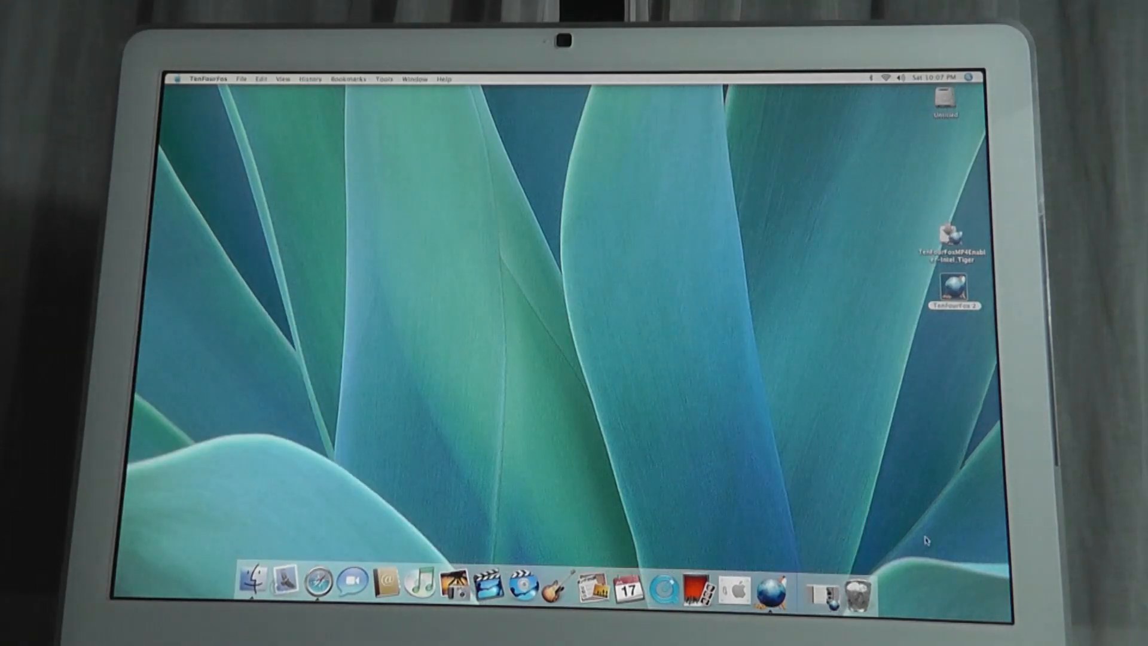